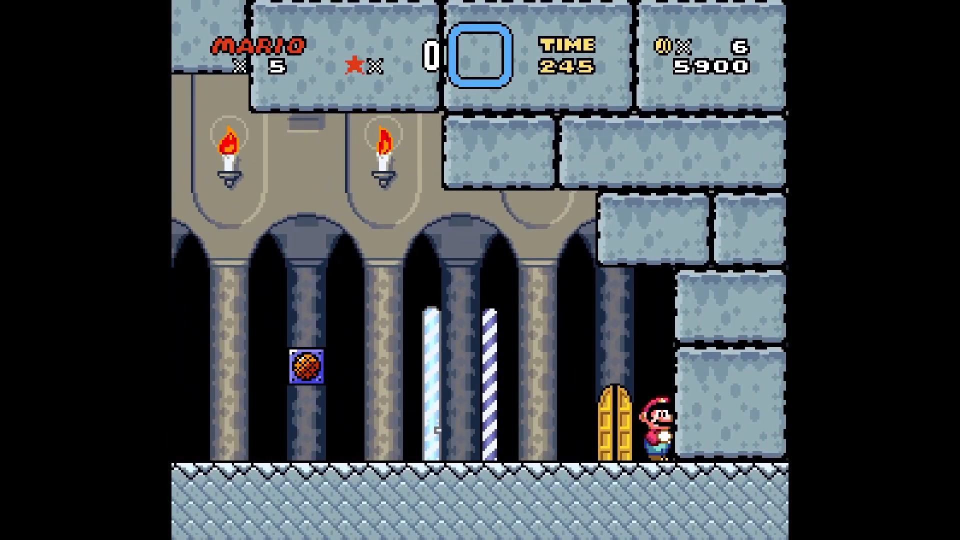
# Step: Play through the stadium and hillside footage until the player spawns by the village holding the axe
pyautogui.press('Left')
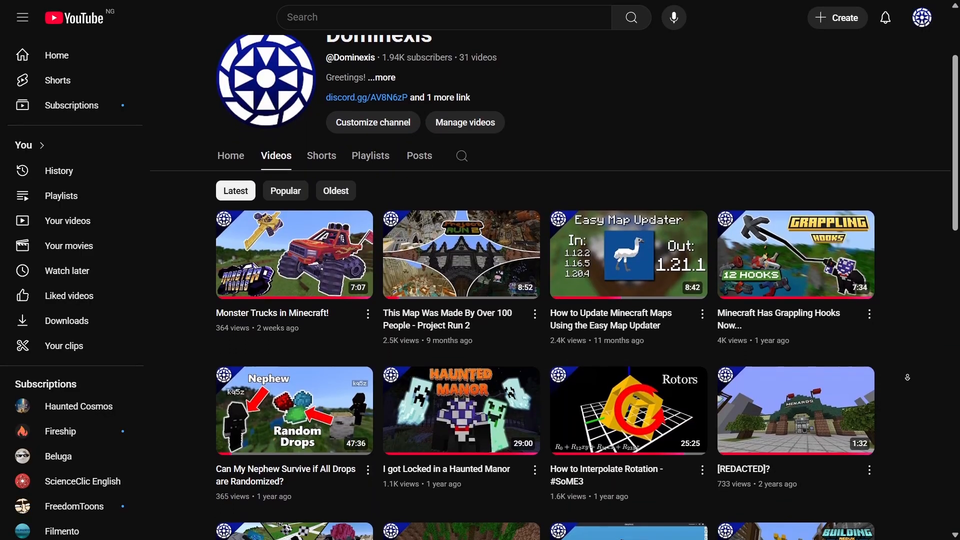
pyautogui.scroll(-3)
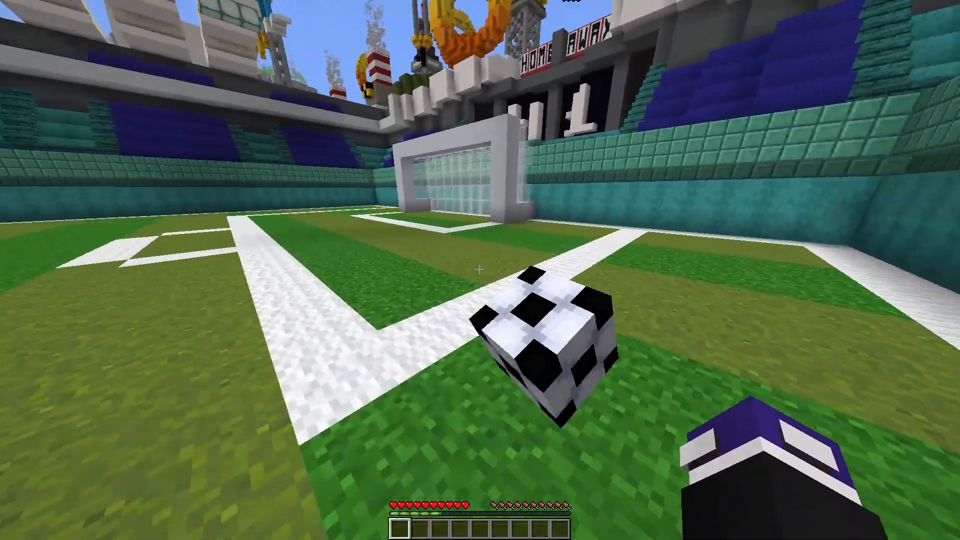
pyautogui.moveTo(480, 270)
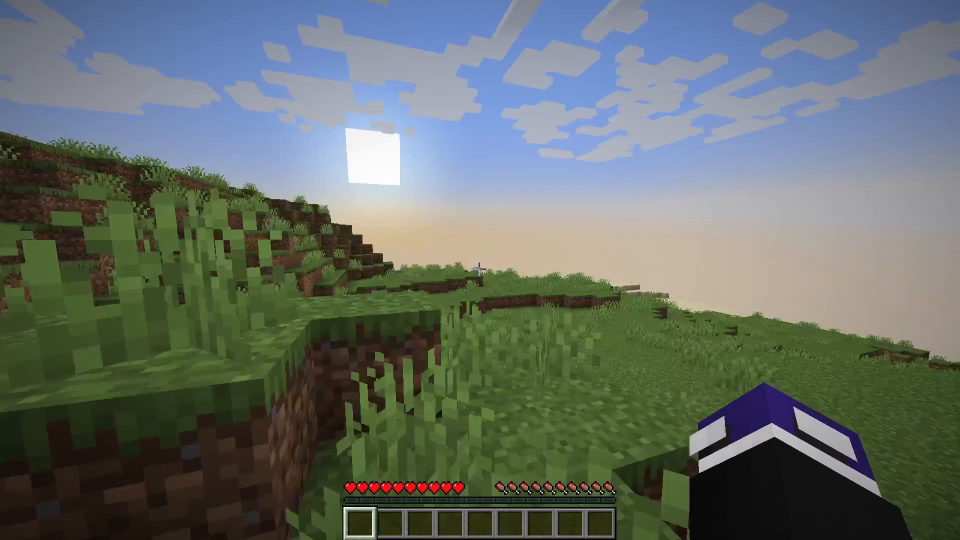
pyautogui.moveTo(481, 270)
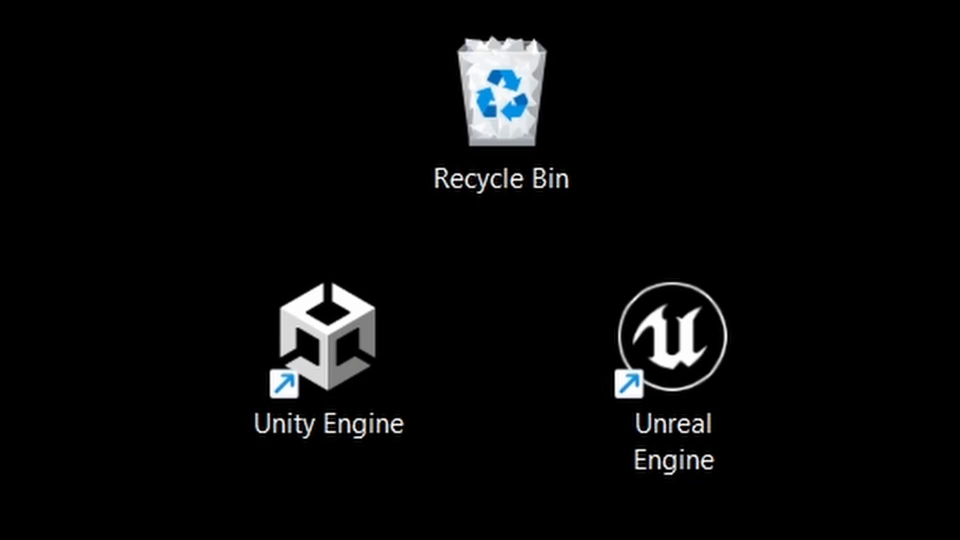
pyautogui.moveTo(330, 345); pyautogui.dragTo(502, 104)
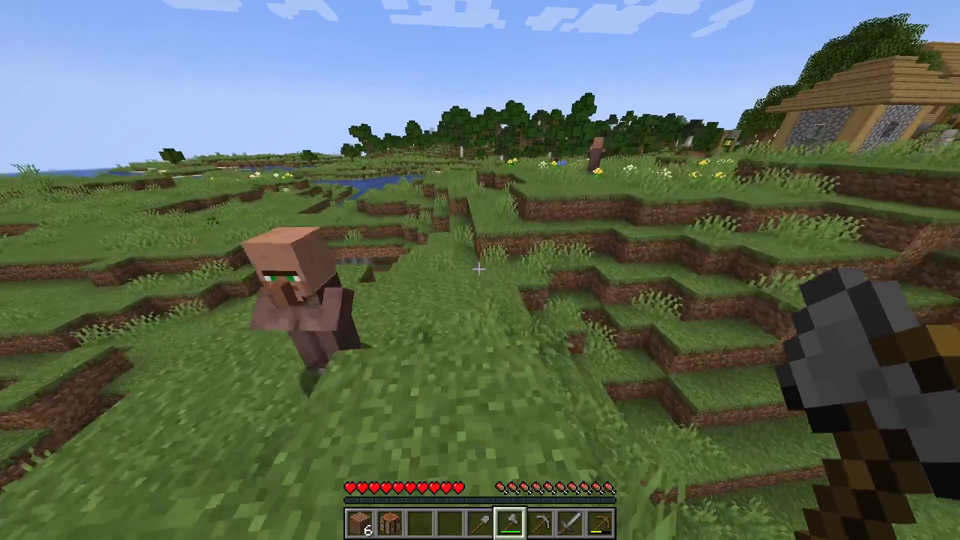
pyautogui.moveTo(480, 270)
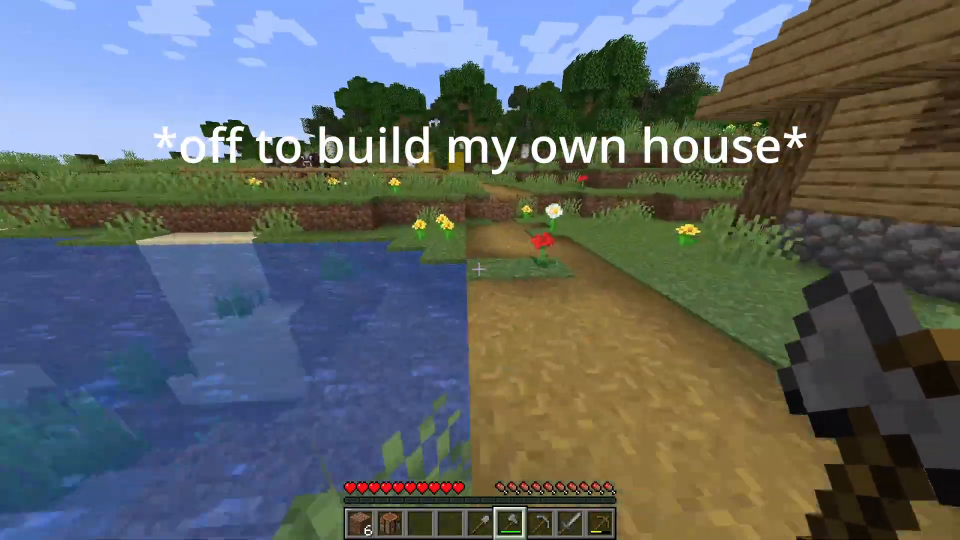
pyautogui.moveTo(480, 270)
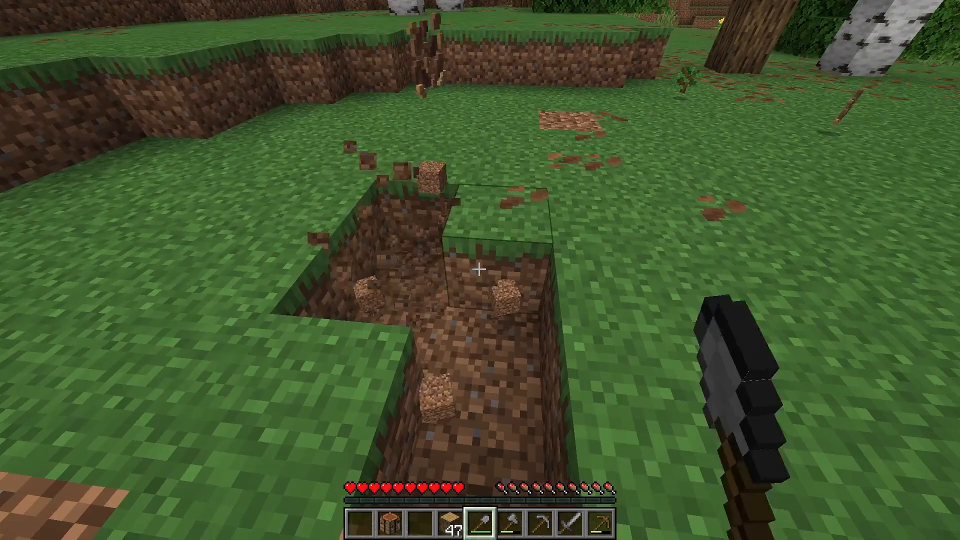
# Step: Dig the foundation and build the cobblestone-and-log house with a plank roof, checking the inventory twice
pyautogui.click(480, 269)
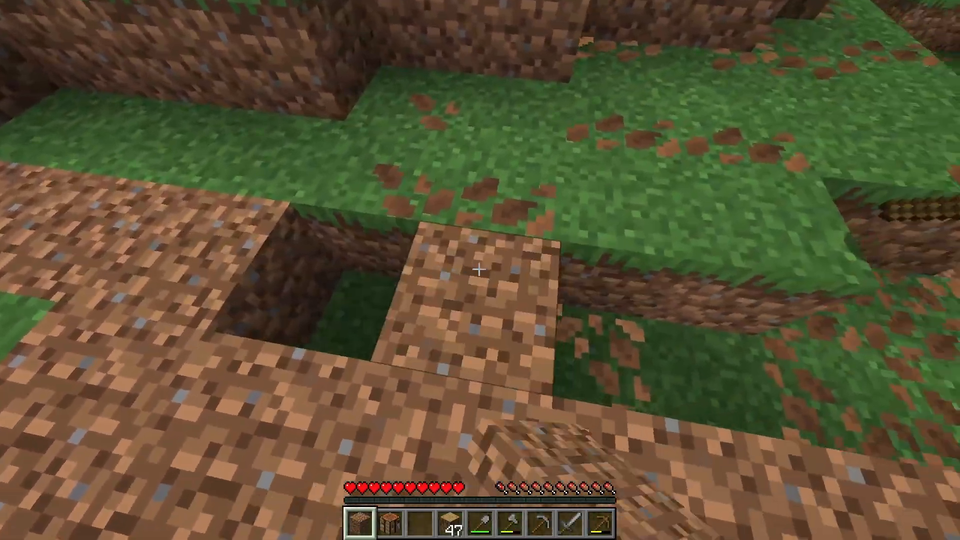
pyautogui.press('e')
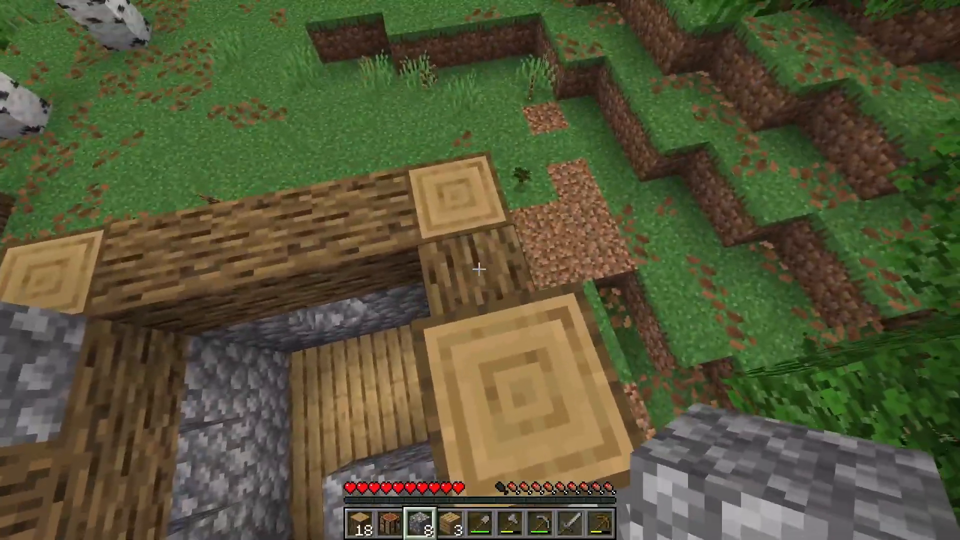
pyautogui.press('e')
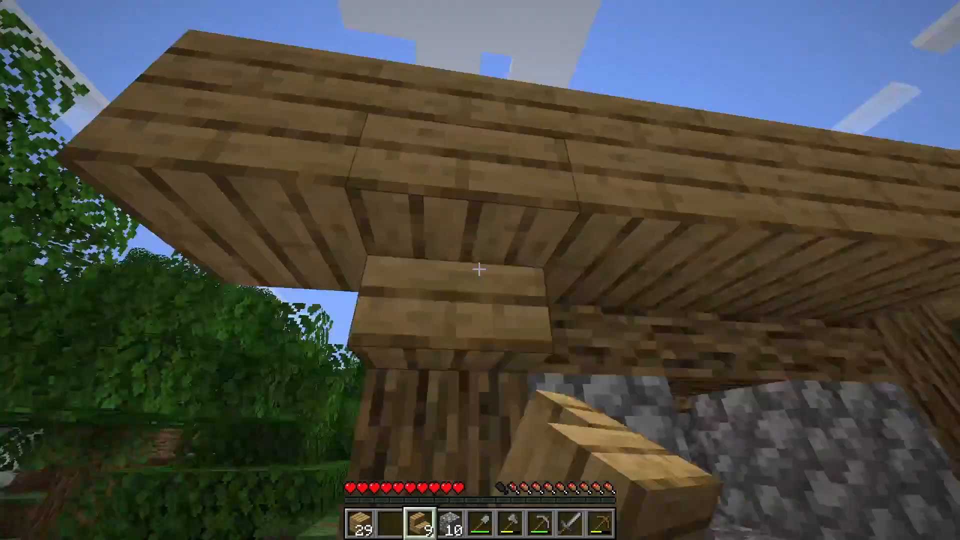
pyautogui.moveTo(480, 270)
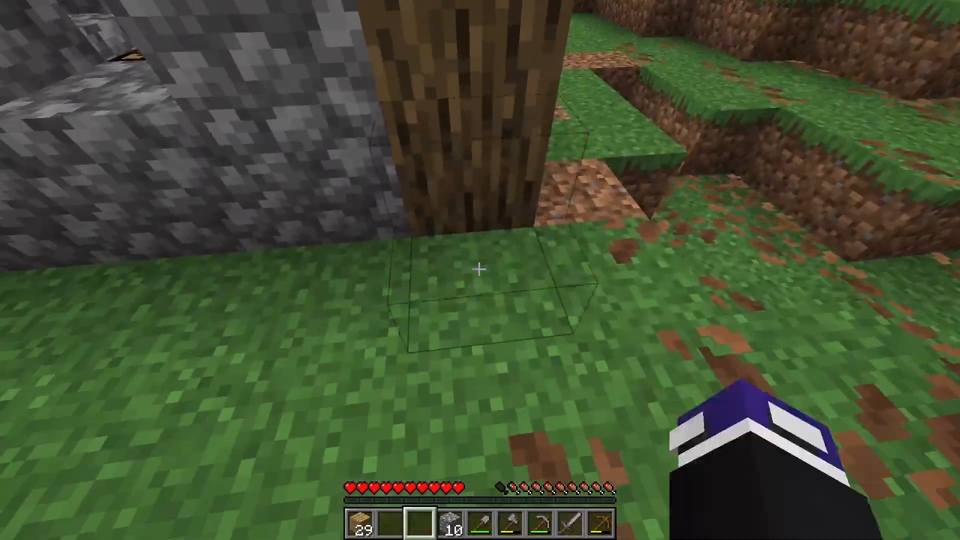
# Step: Craft planks into a new wooden item at the crafting table, leaving 23 planks in the hotbar
pyautogui.press('e')
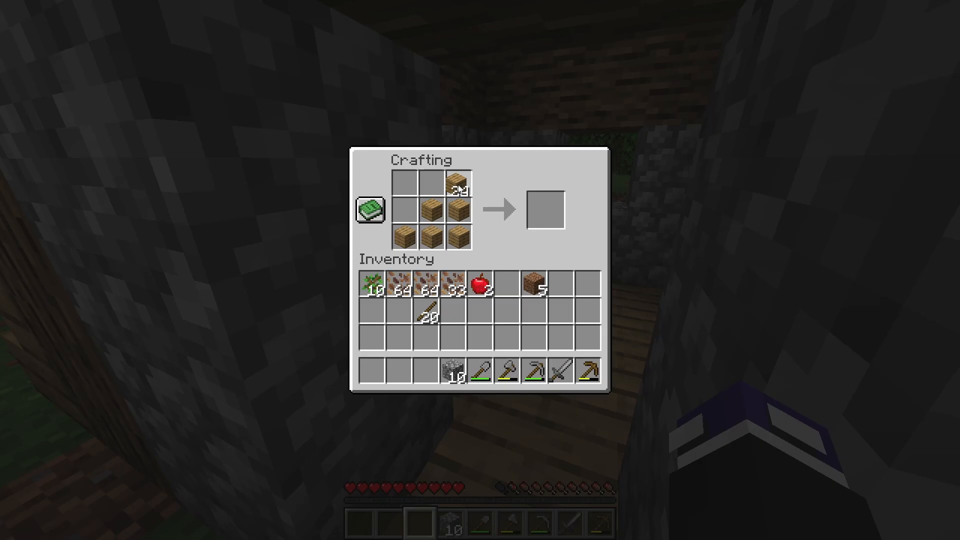
pyautogui.press('Escape')
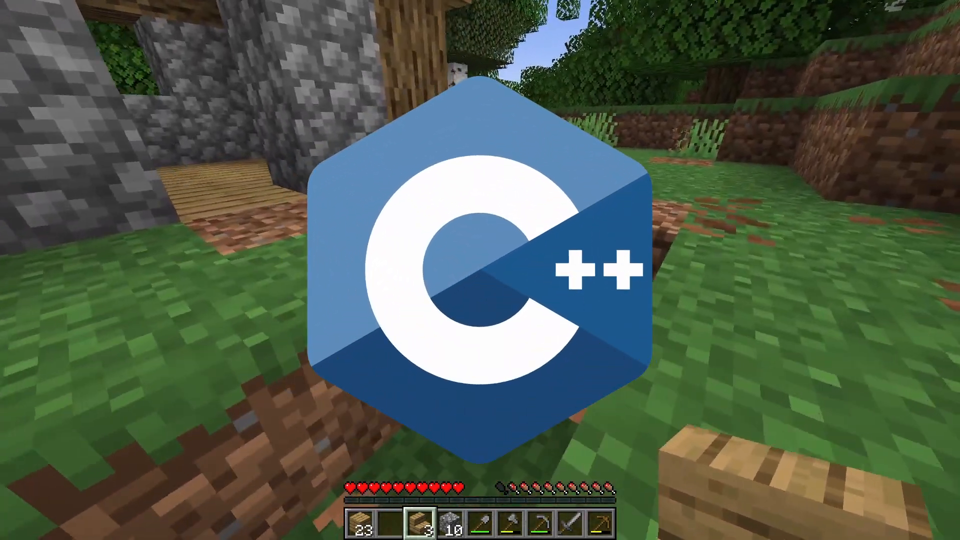
pyautogui.press('e')
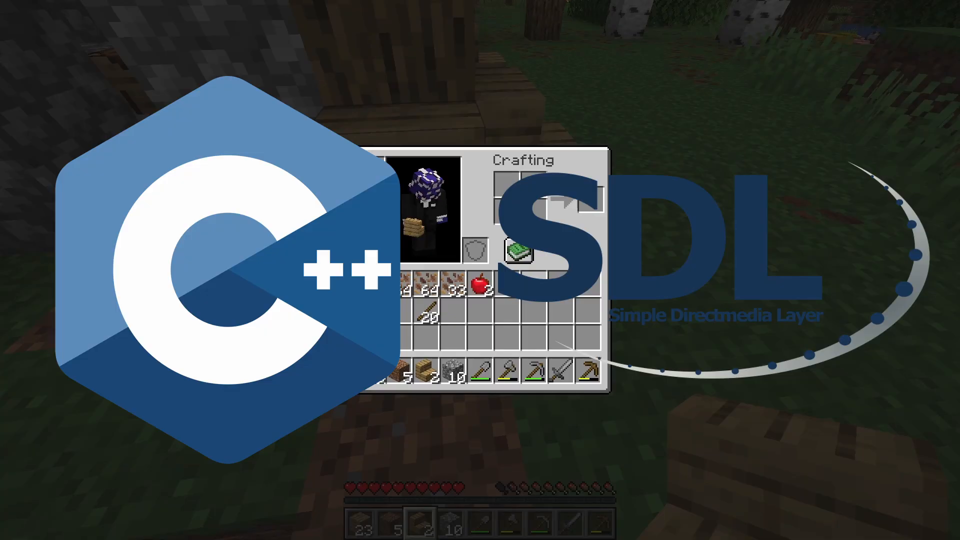
pyautogui.press('Escape')
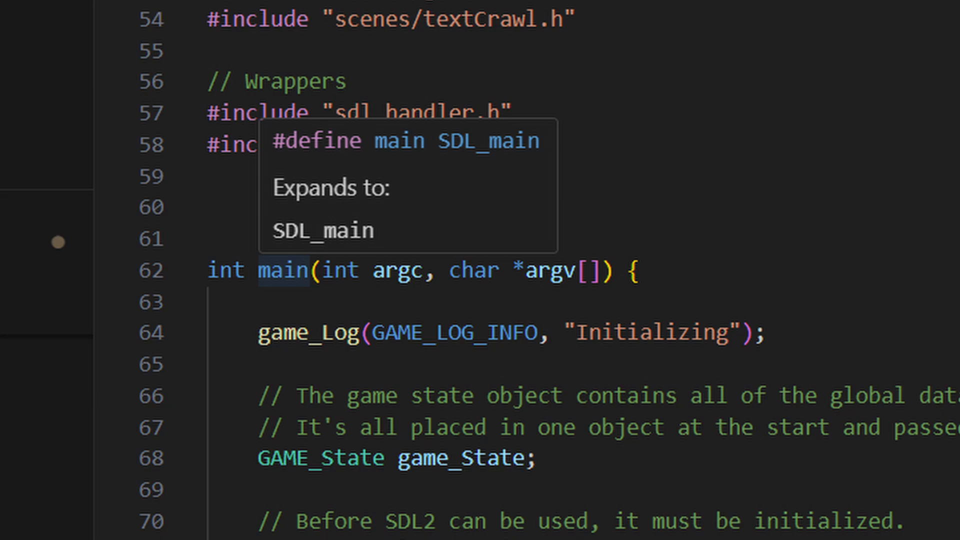
pyautogui.scroll(-3)
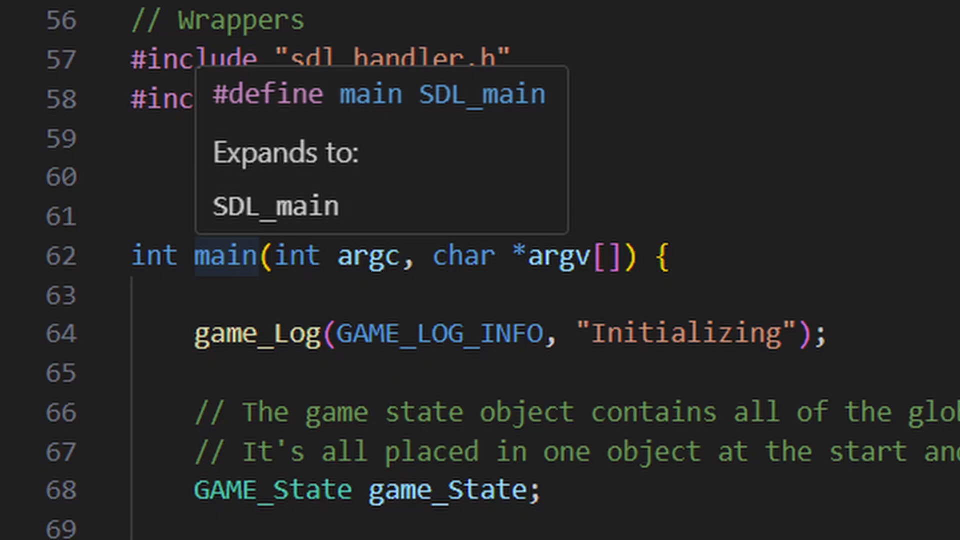
pyautogui.scroll(-3)
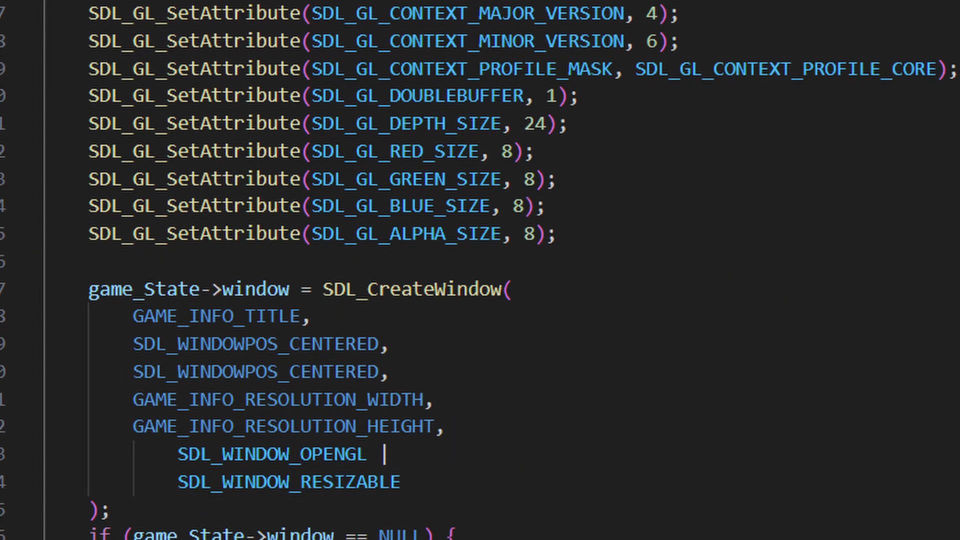
pyautogui.scroll(-3)
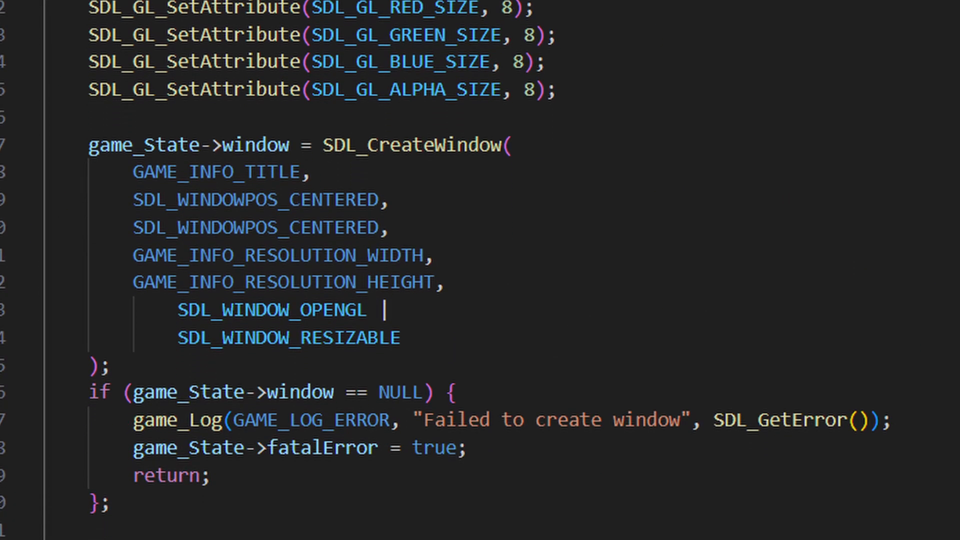
pyautogui.scroll(3)
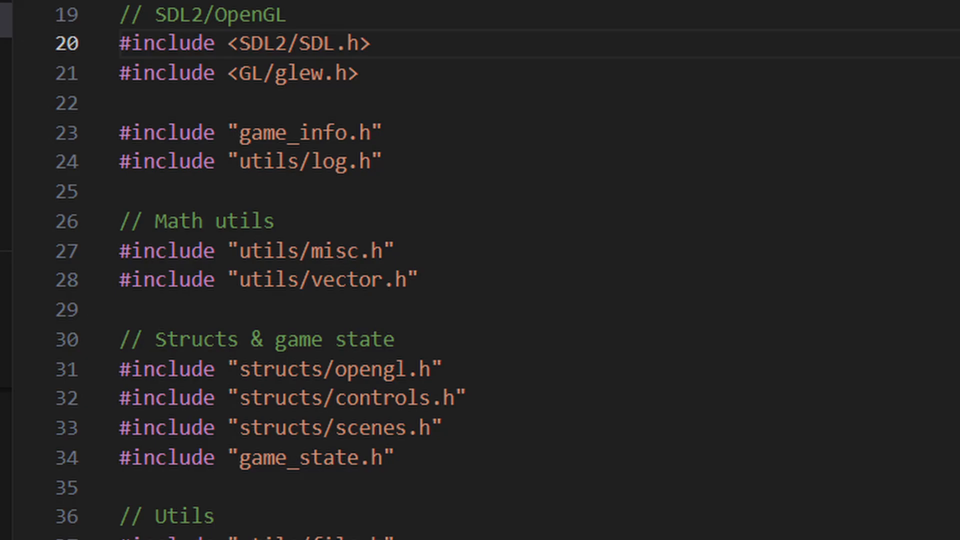
pyautogui.scroll(-3)
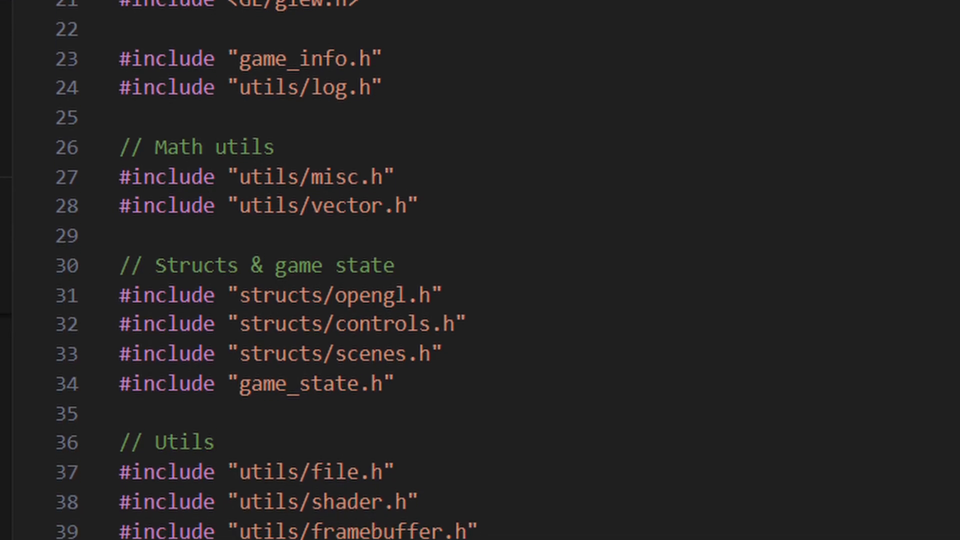
pyautogui.scroll(-3)
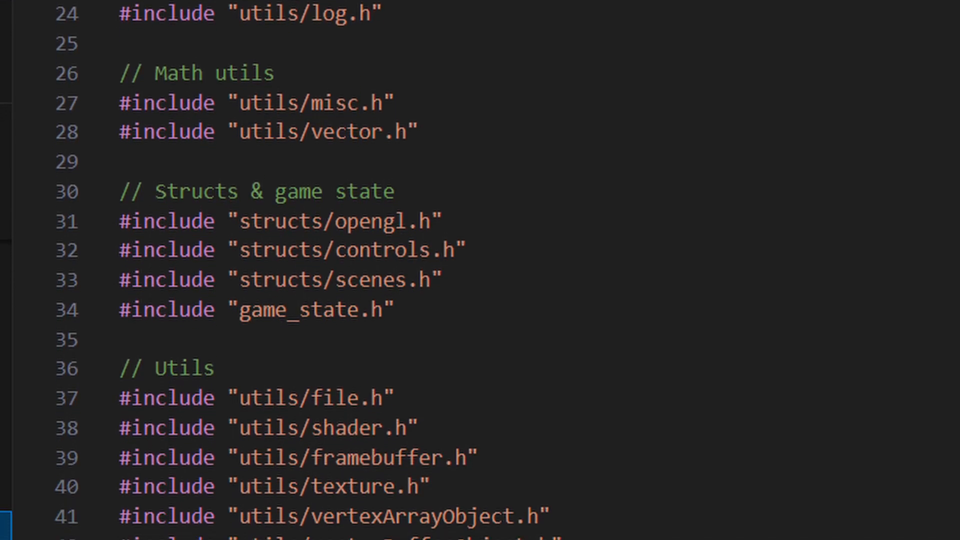
pyautogui.scroll(-3)
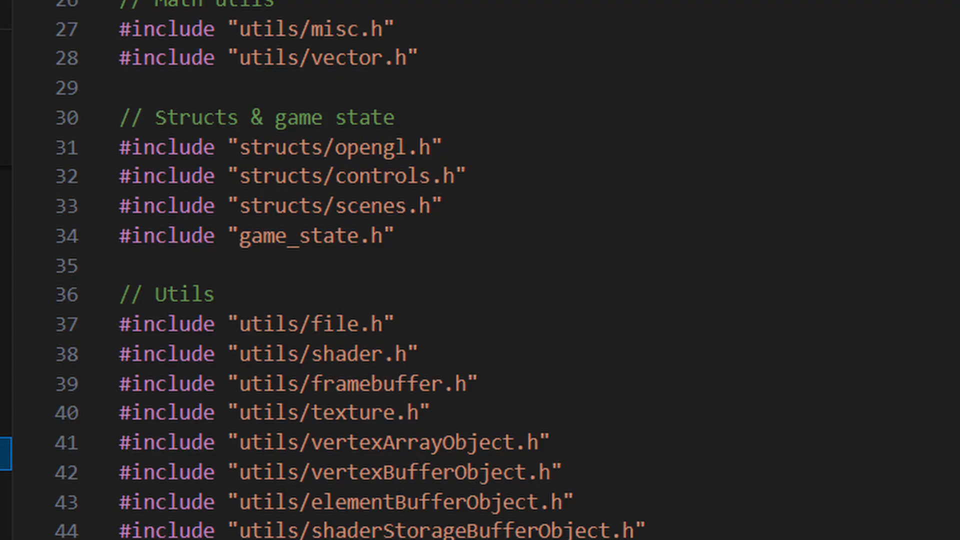
pyautogui.scroll(-3)
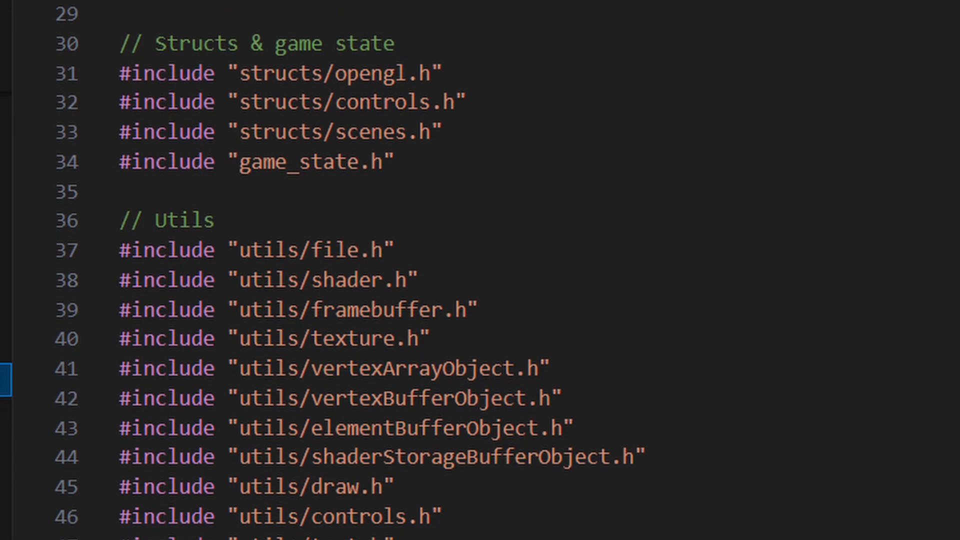
pyautogui.scroll(-3)
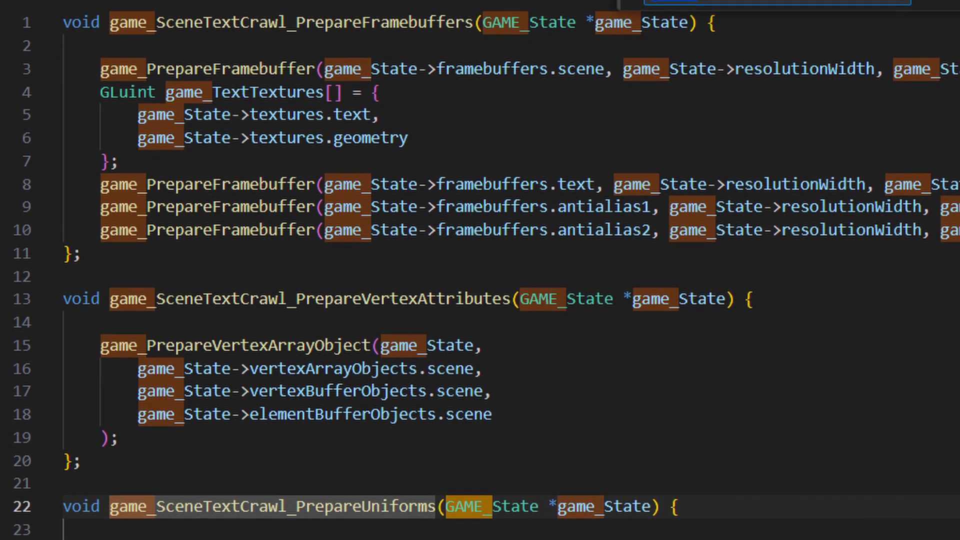
pyautogui.scroll(-3)
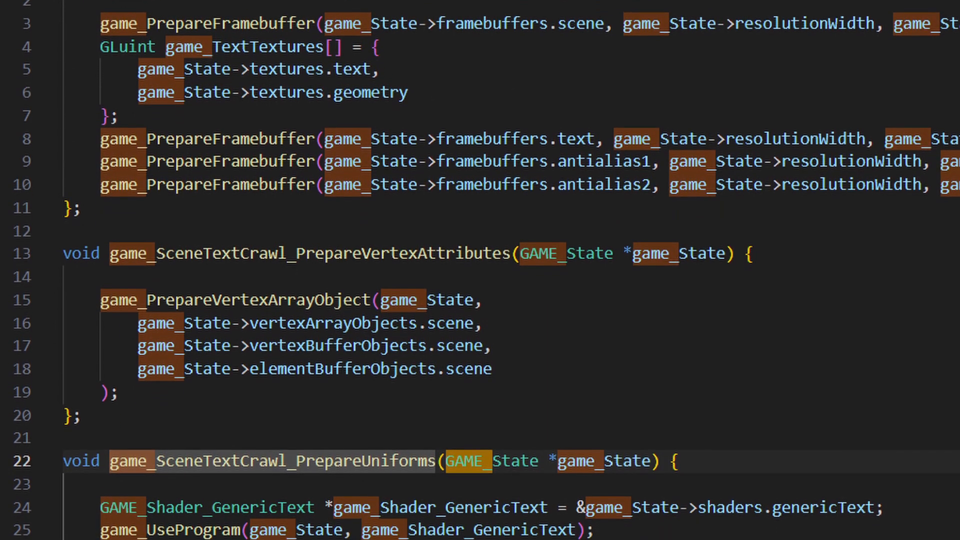
pyautogui.scroll(-3)
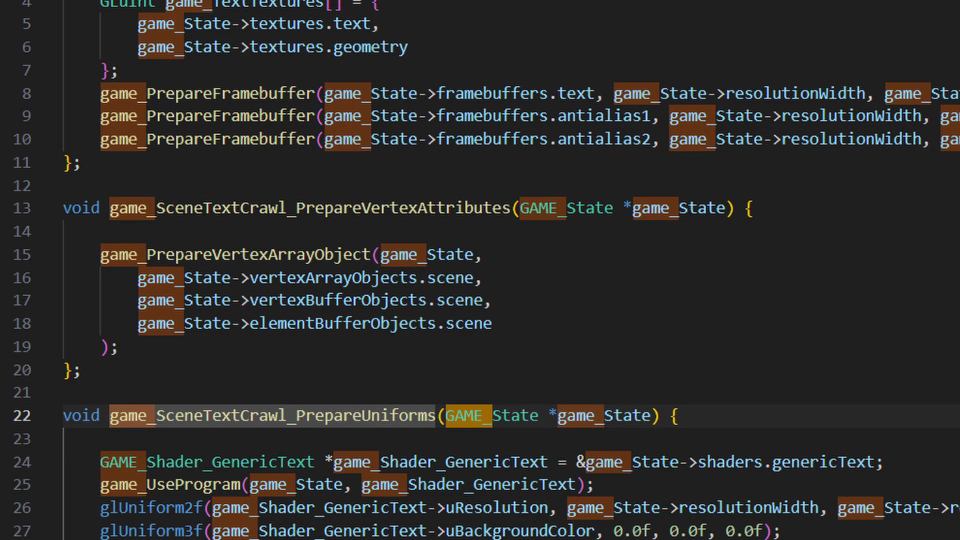
pyautogui.scroll(-3)
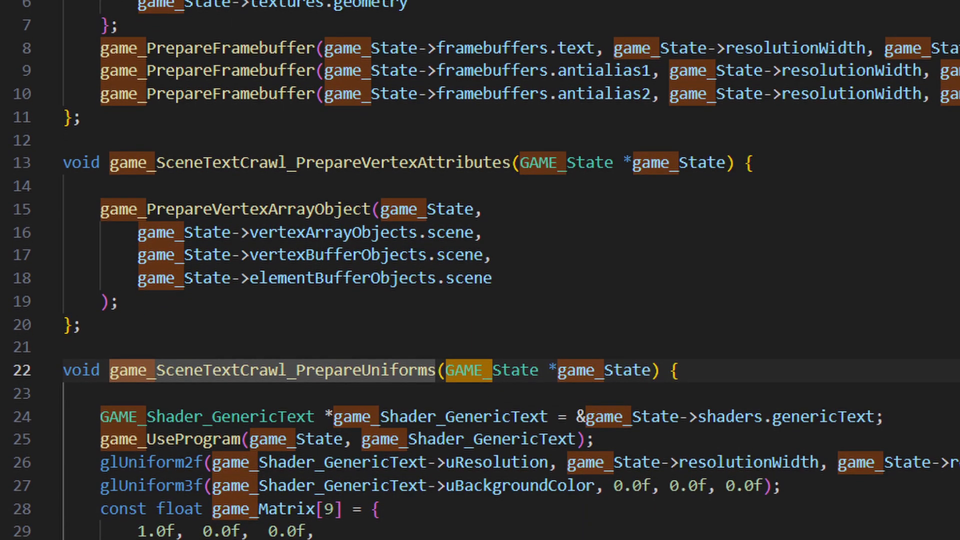
pyautogui.scroll(-3)
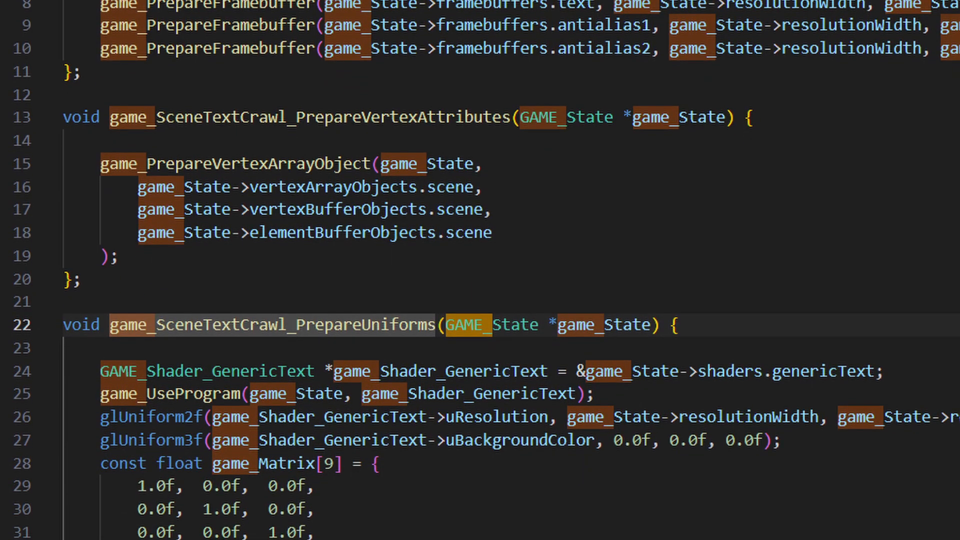
pyautogui.scroll(-3)
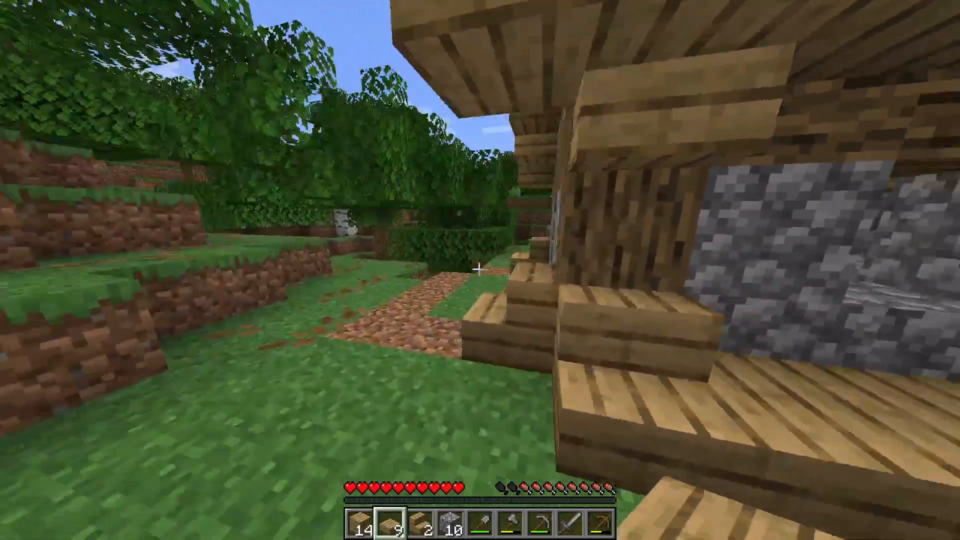
# Step: Craft a furnace from cobblestone and place it beside the crafting table in the house
pyautogui.press('e')
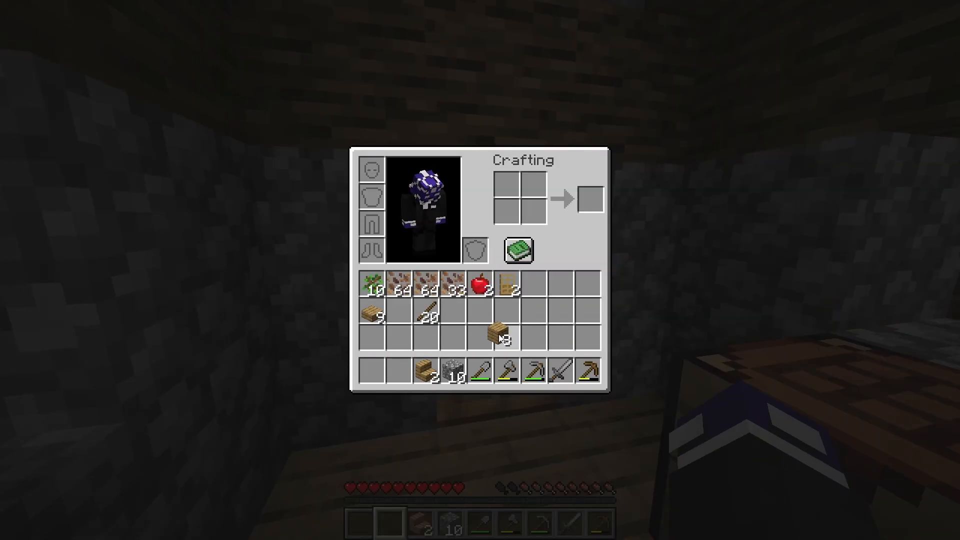
pyautogui.press('e')
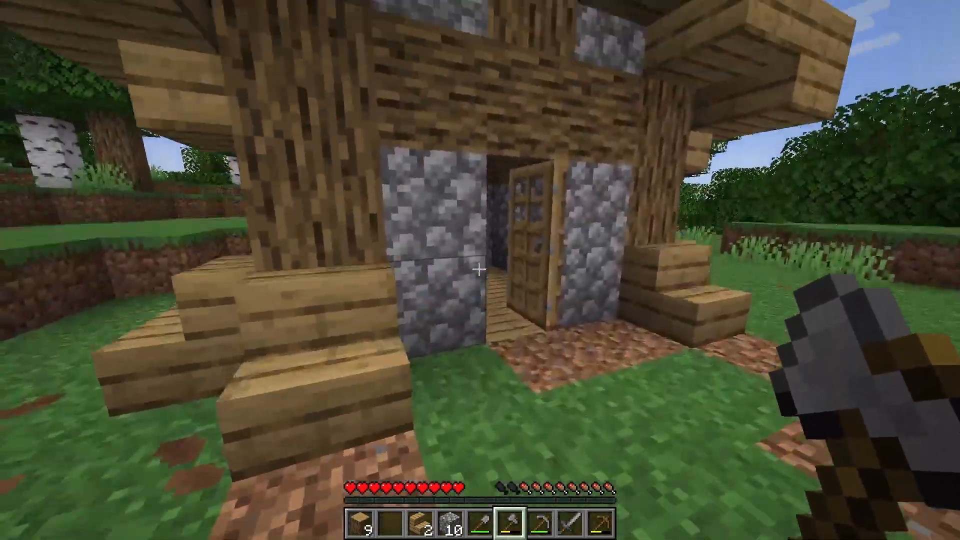
pyautogui.press('e')
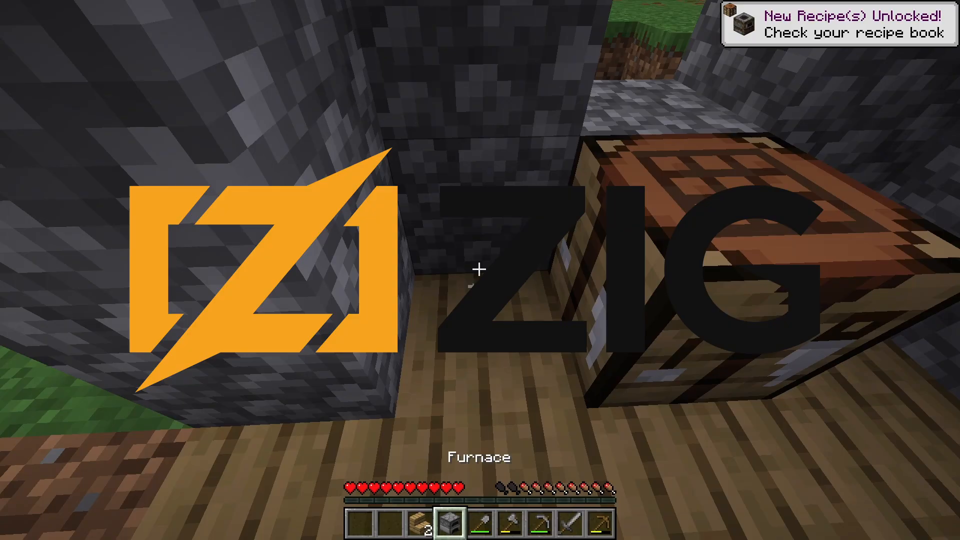
pyautogui.moveTo(480, 269)
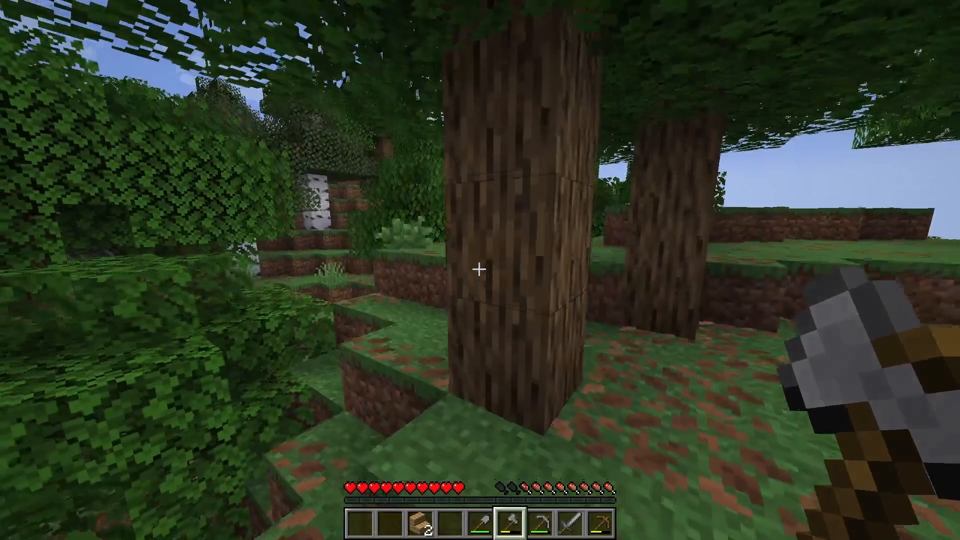
pyautogui.moveTo(481, 270)
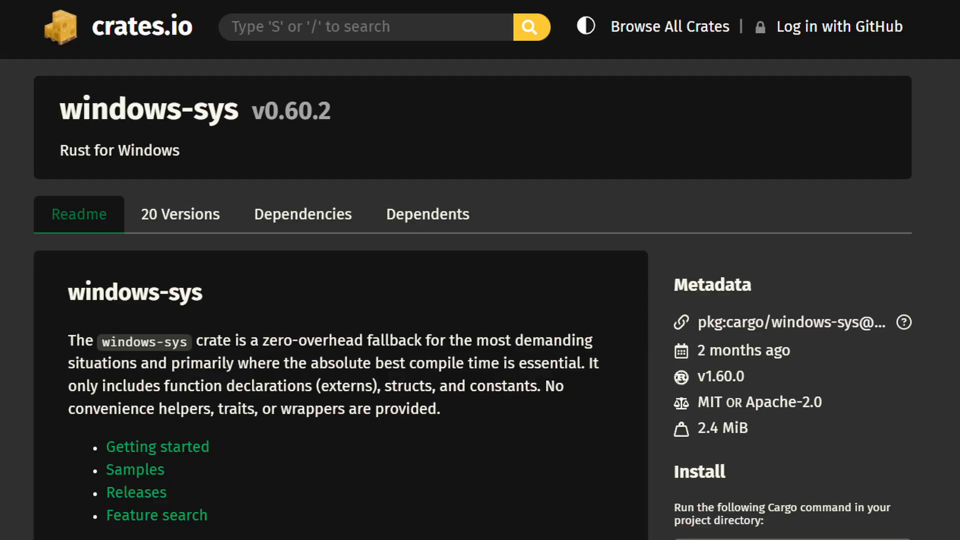
pyautogui.scroll(-3)
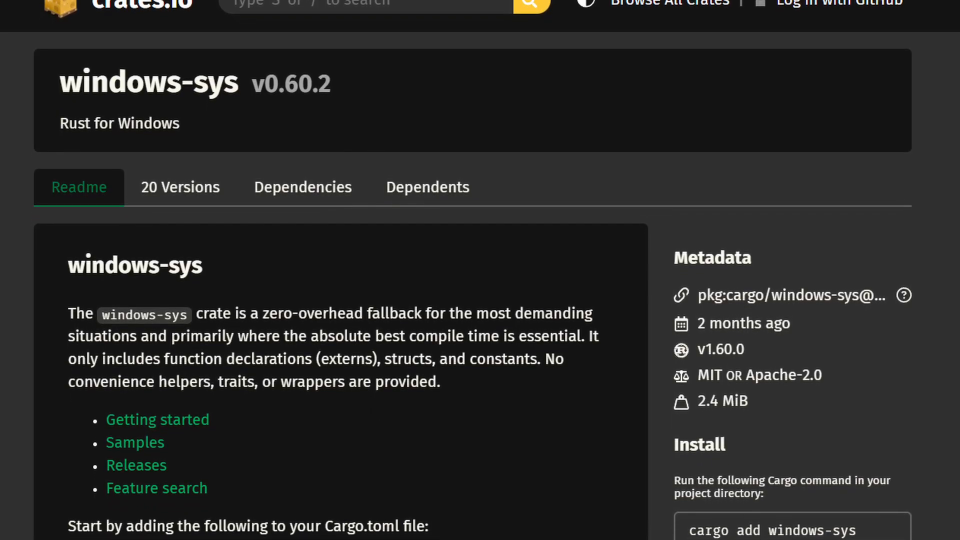
pyautogui.scroll(-3)
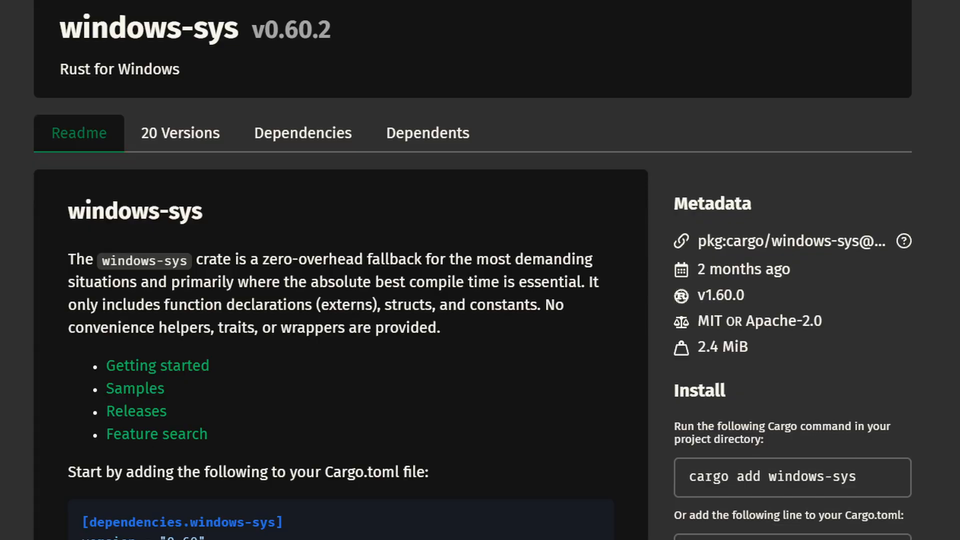
pyautogui.scroll(-3)
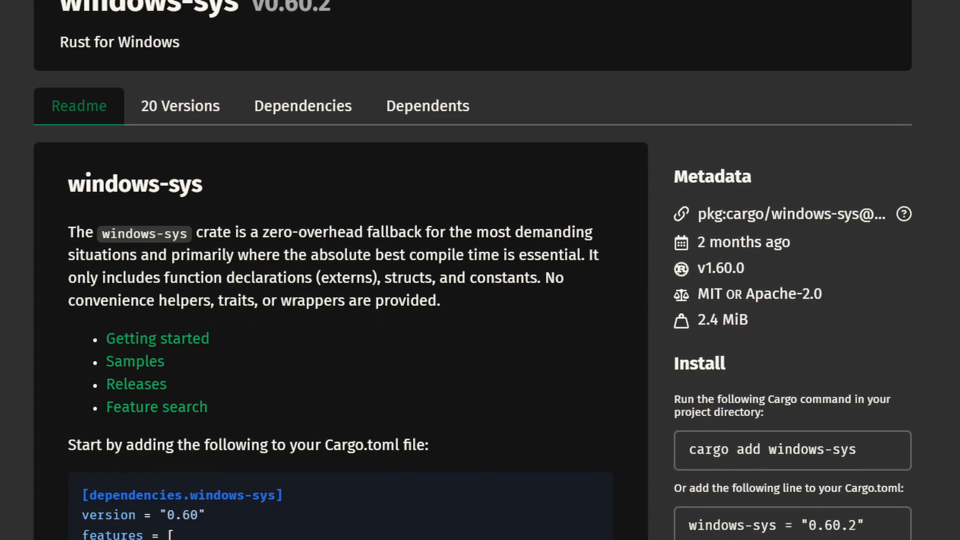
pyautogui.scroll(-3)
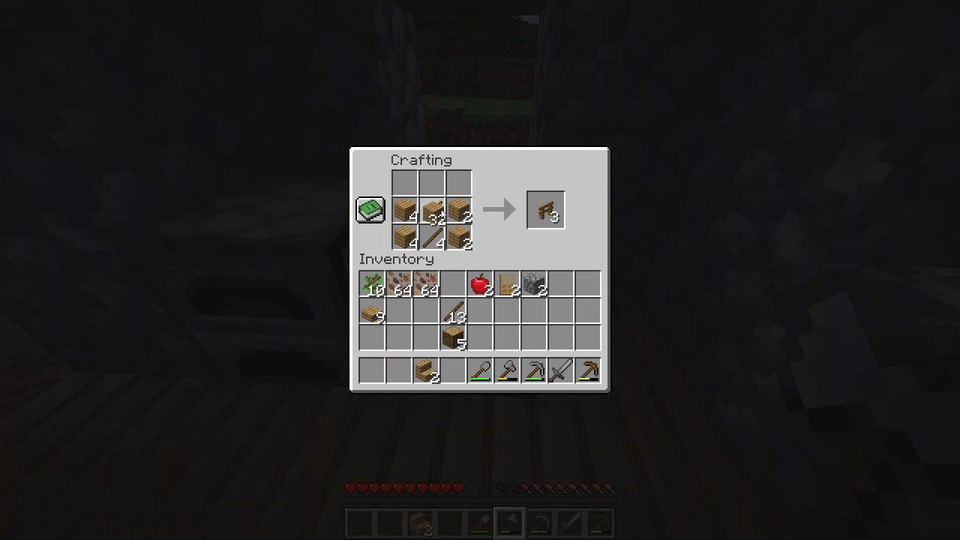
# Step: Take the three crafted fences, line the porch with them and light the front wall with torches
pyautogui.click(546, 209)
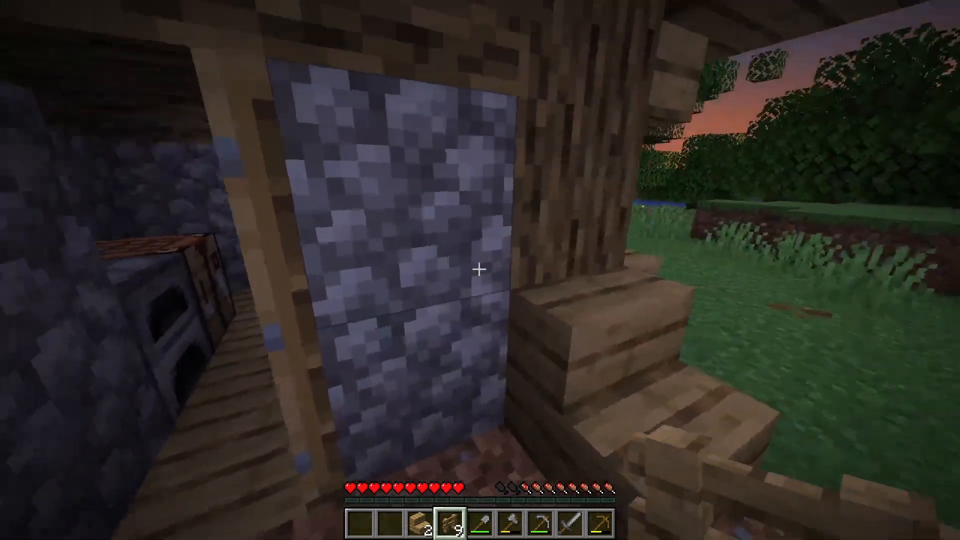
pyautogui.moveTo(480, 271)
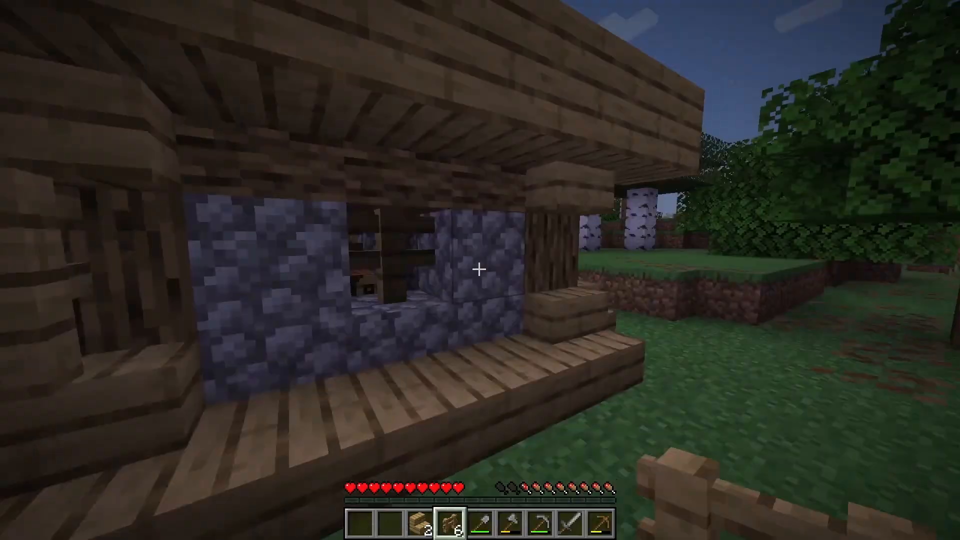
pyautogui.moveTo(480, 270)
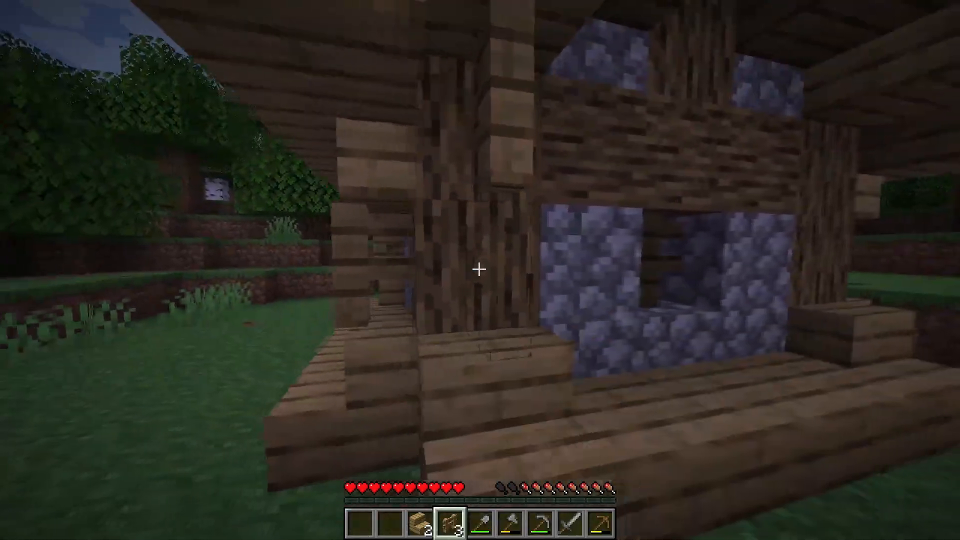
pyautogui.moveTo(480, 270)
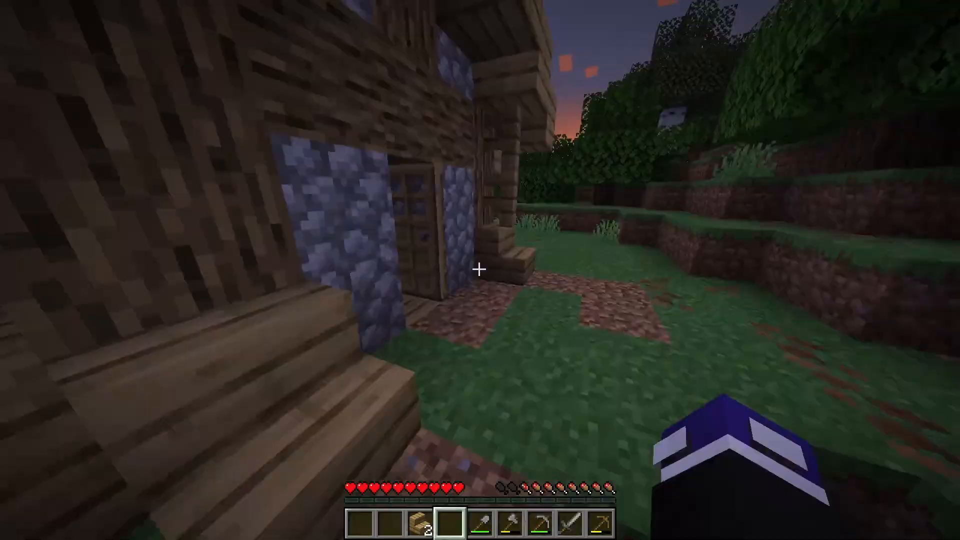
pyautogui.press('e')
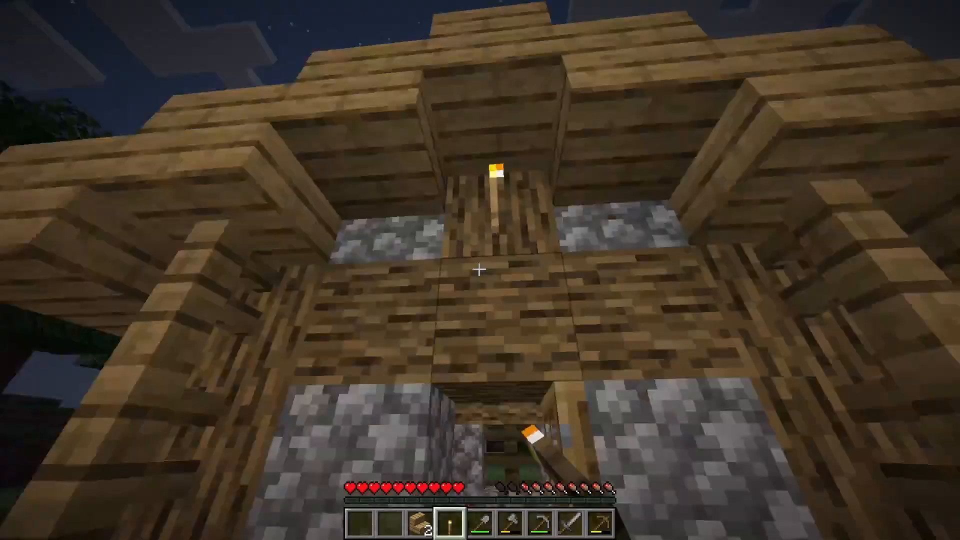
pyautogui.moveTo(480, 270)
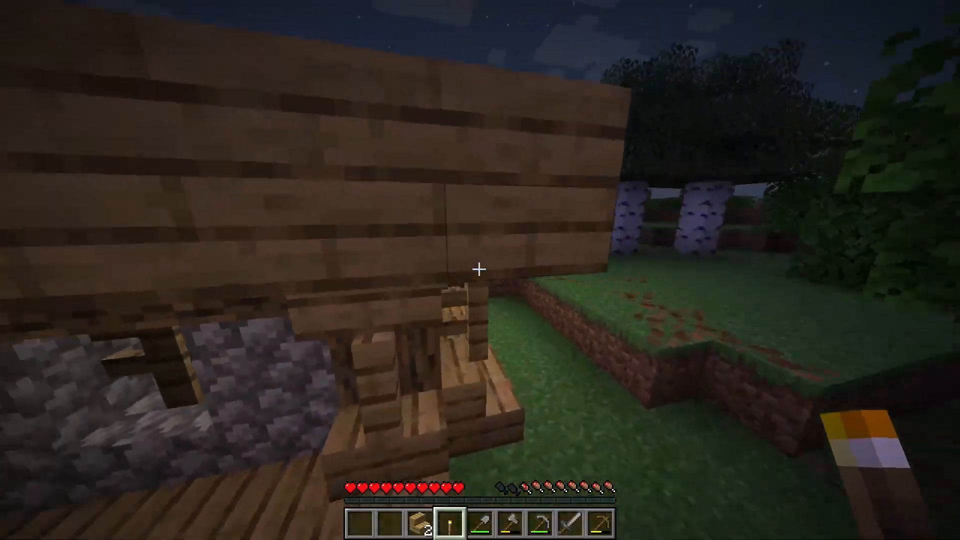
pyautogui.moveTo(481, 269)
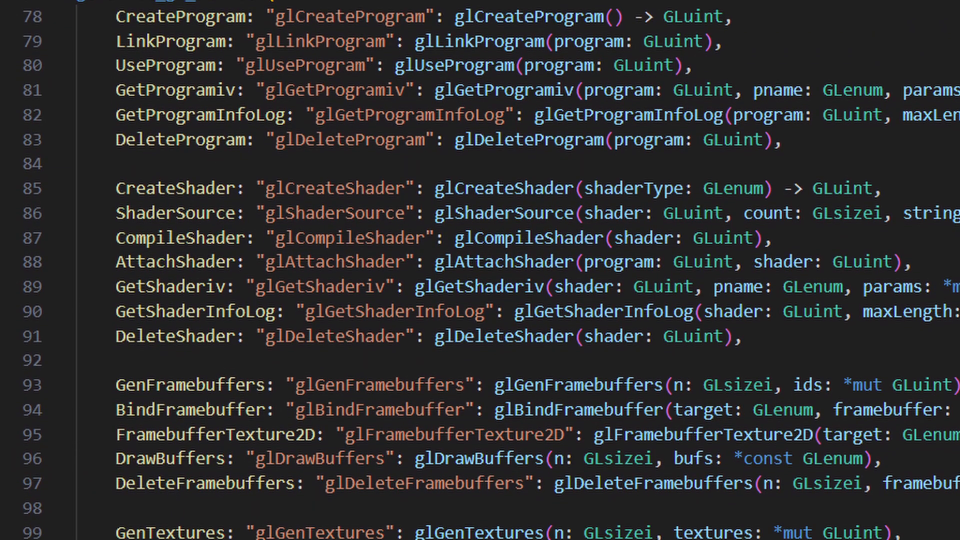
pyautogui.scroll(-3)
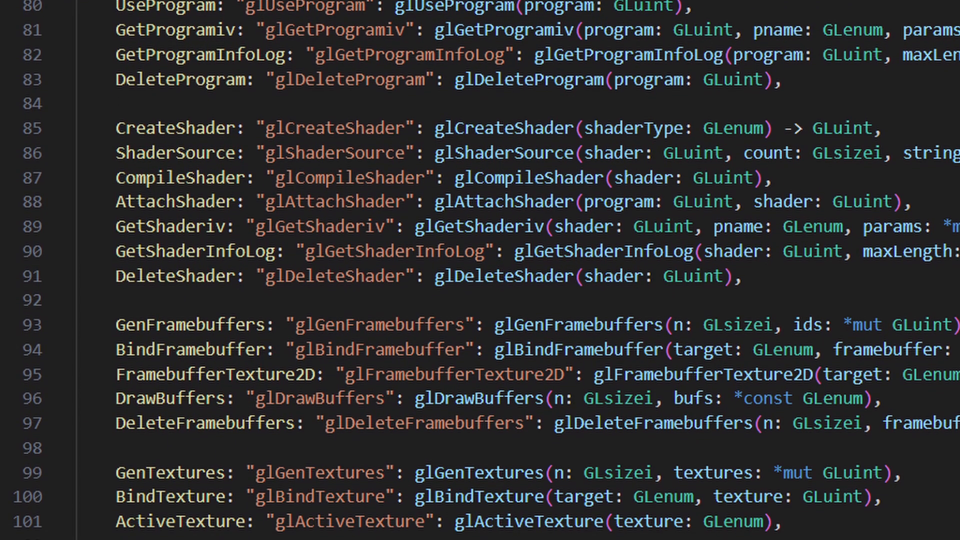
pyautogui.scroll(-3)
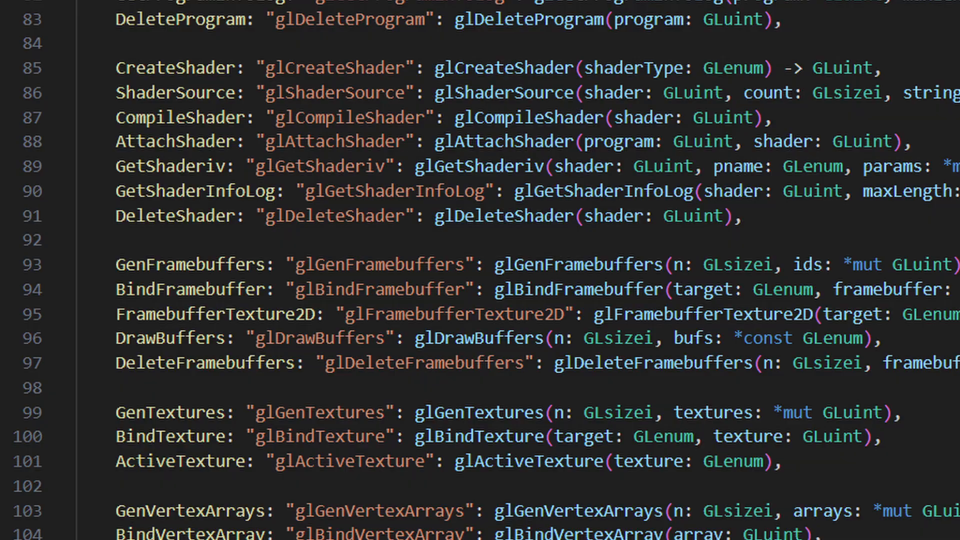
pyautogui.scroll(-3)
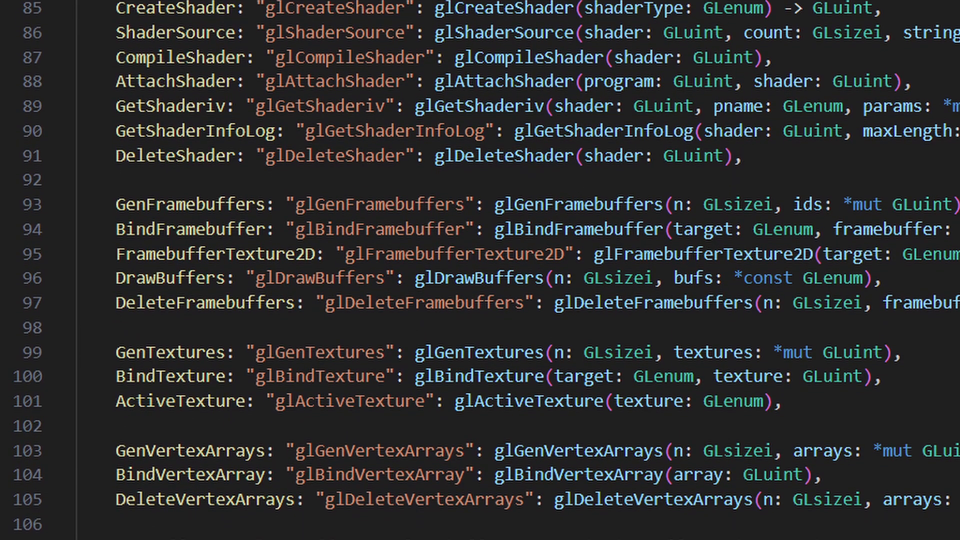
pyautogui.scroll(-3)
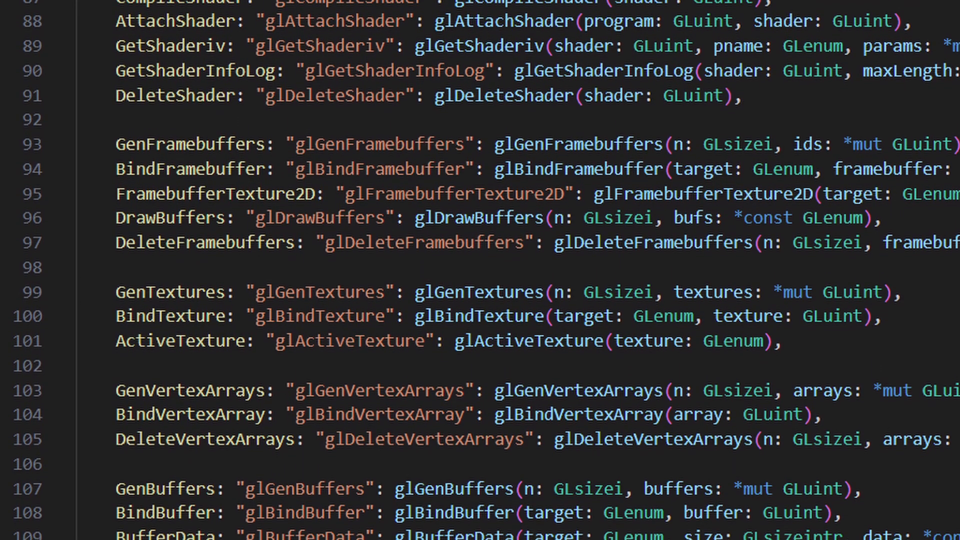
pyautogui.scroll(-3)
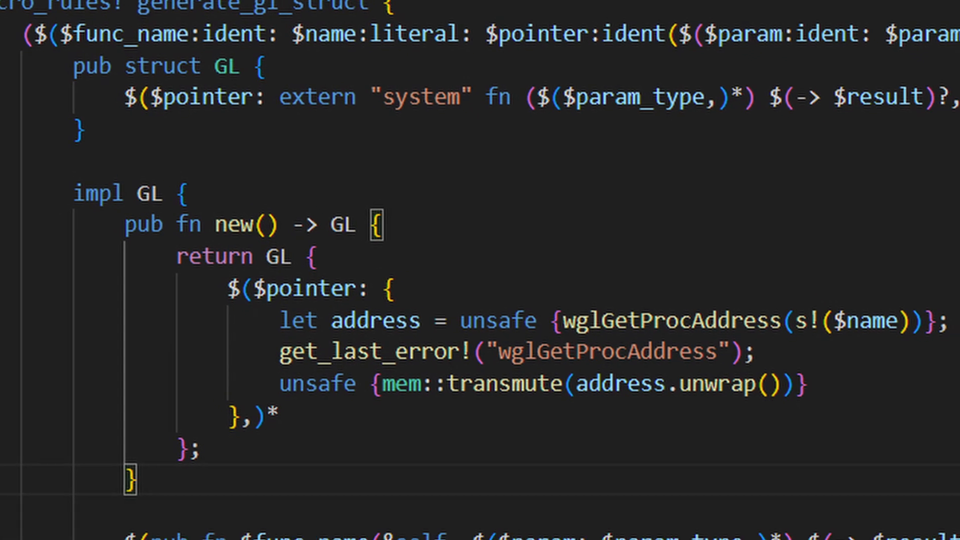
pyautogui.scroll(-3)
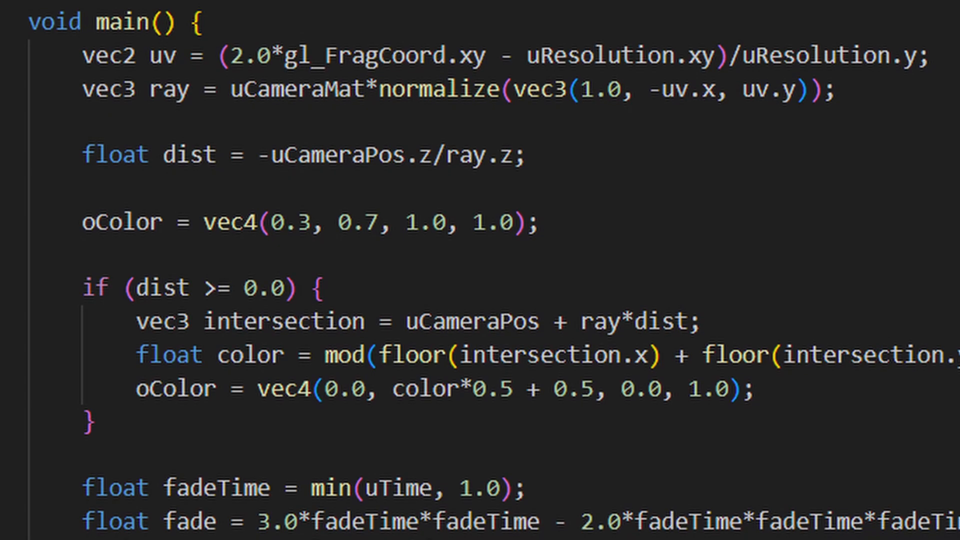
pyautogui.scroll(-3)
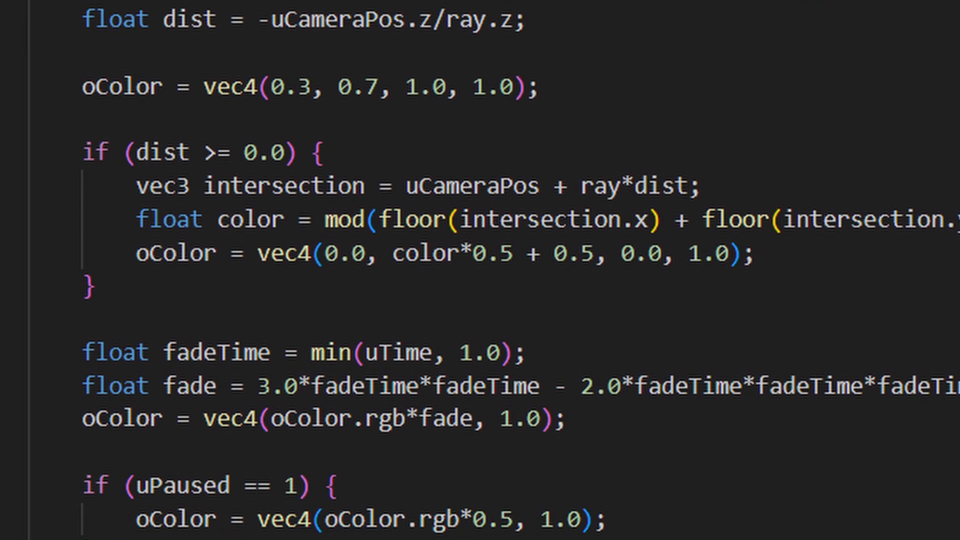
pyautogui.scroll(-3)
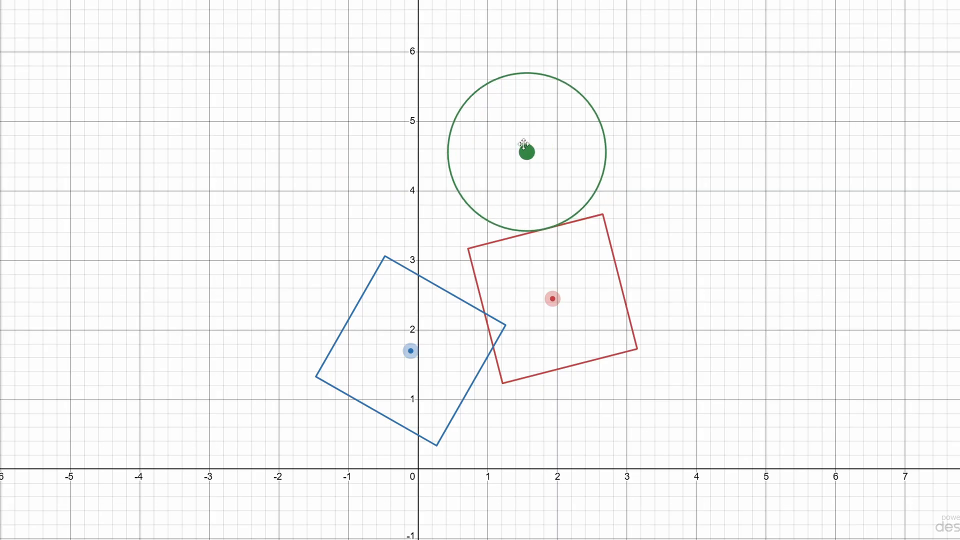
# Step: Move the green point around both squares to show its distance circle reaching the nearest square
pyautogui.moveTo(525, 151); pyautogui.dragTo(683, 205)
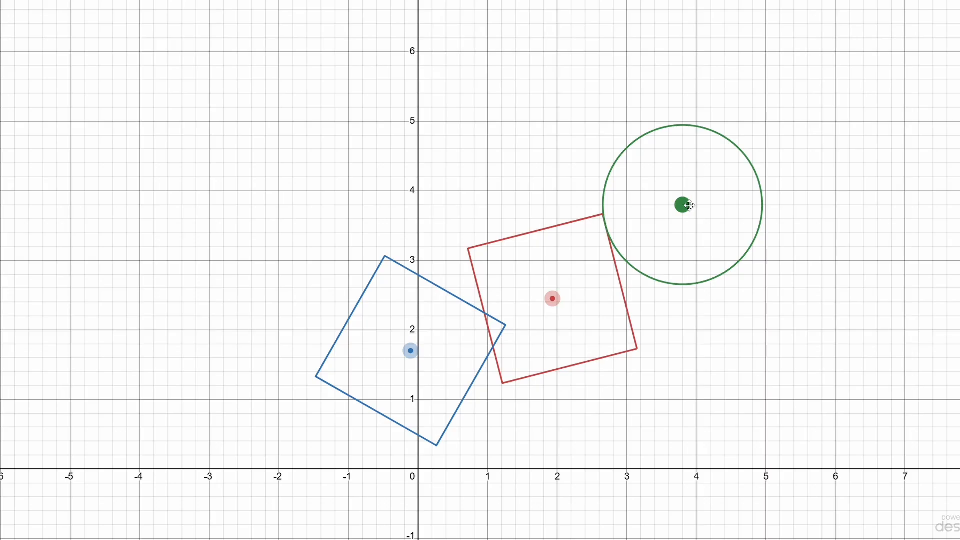
pyautogui.moveTo(680, 204); pyautogui.dragTo(557, 399)
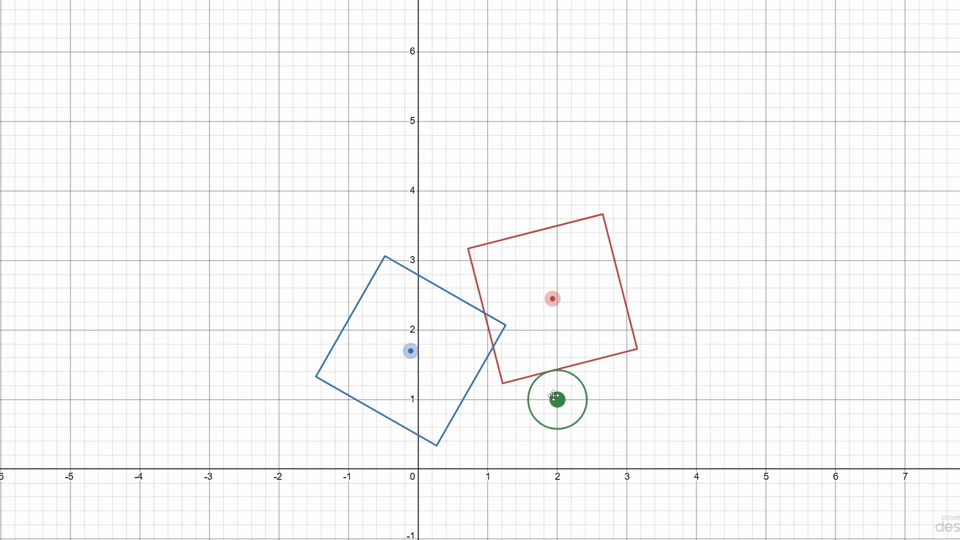
pyautogui.moveTo(556, 397); pyautogui.dragTo(531, 439)
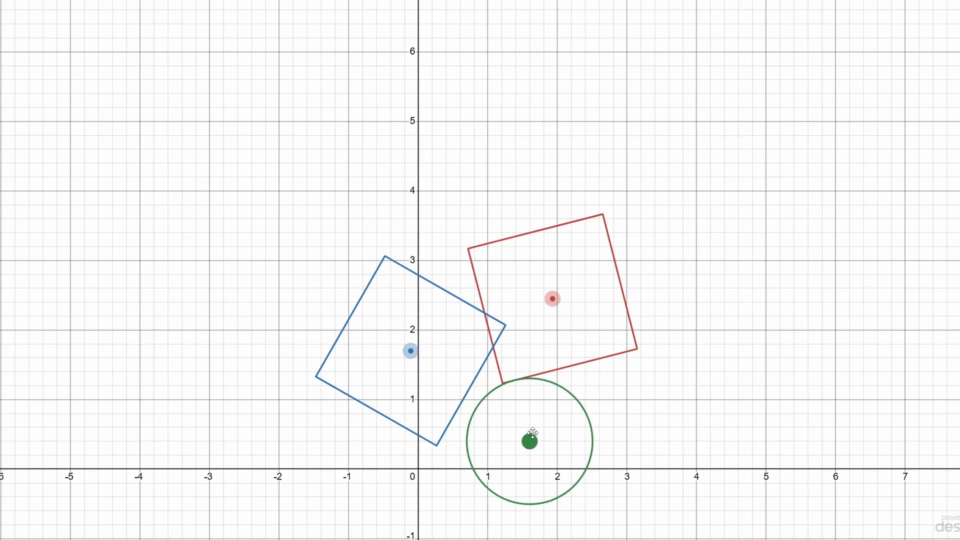
pyautogui.moveTo(528, 427); pyautogui.dragTo(216, 408)
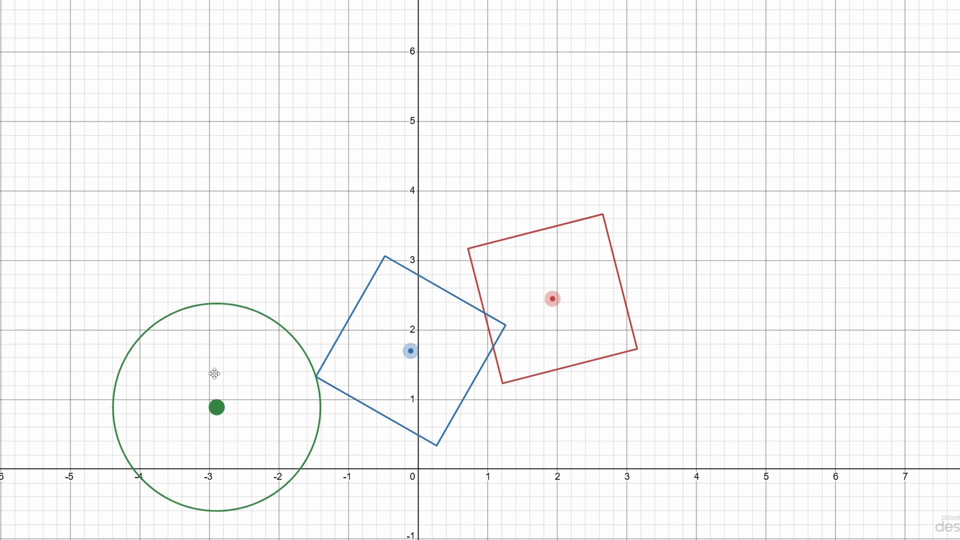
pyautogui.moveTo(214, 406); pyautogui.dragTo(493, 170)
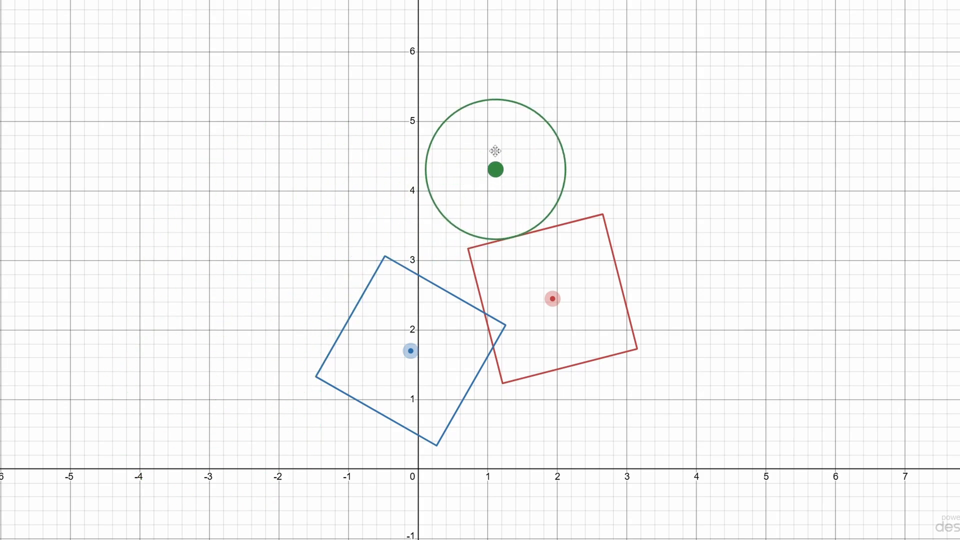
pyautogui.moveTo(493, 170); pyautogui.dragTo(253, 381)
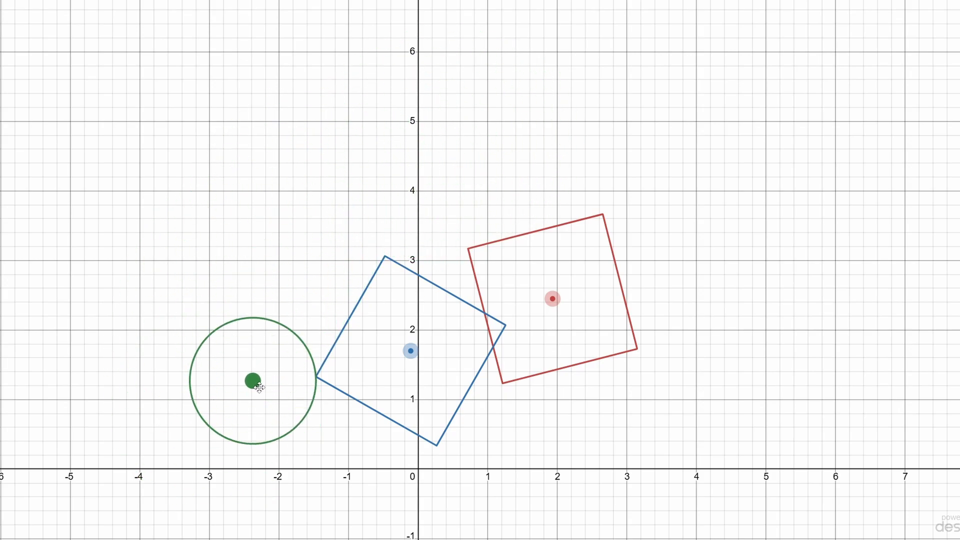
pyautogui.moveTo(251, 378); pyautogui.dragTo(650, 435)
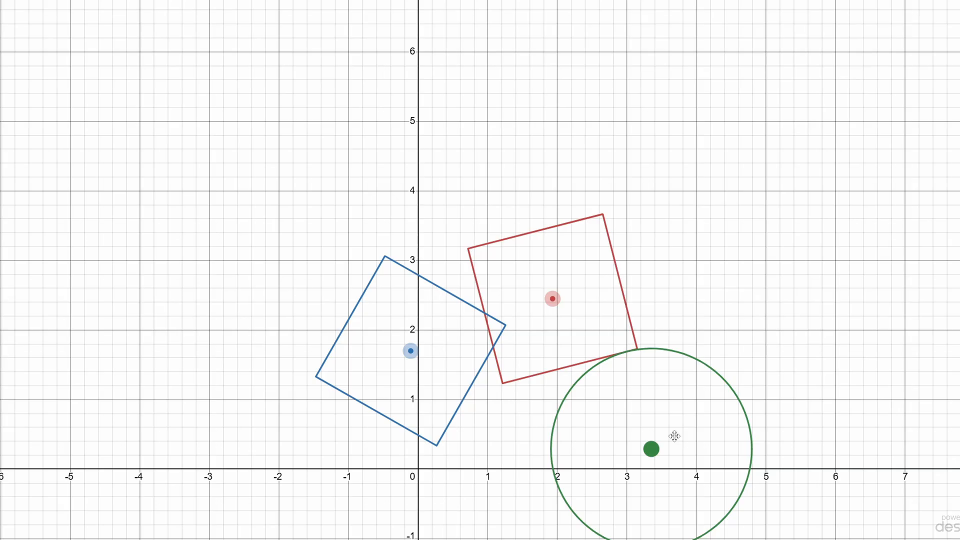
# Step: Place the ray start upper left and above the red square to show the chain of marching circles
pyautogui.moveTo(651, 449); pyautogui.dragTo(342, 207)
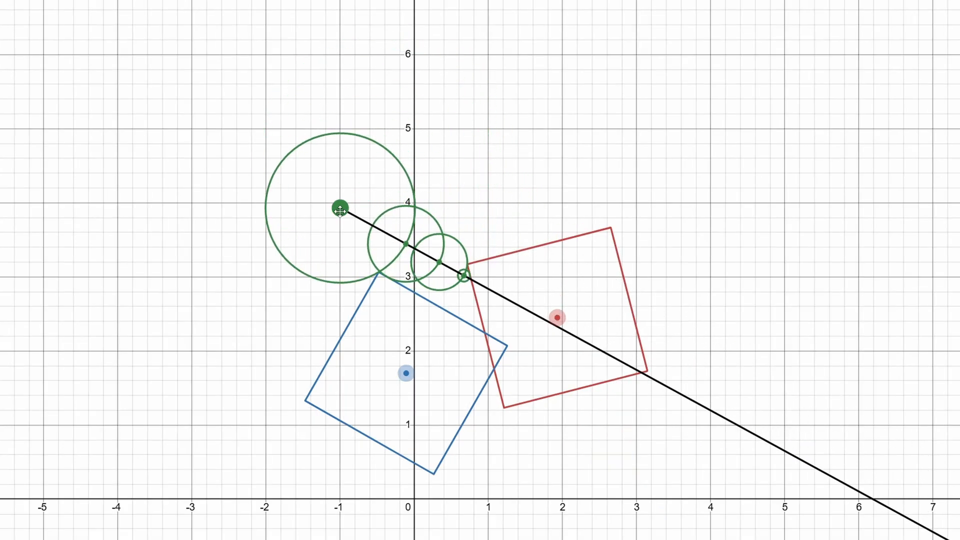
pyautogui.moveTo(341, 206); pyautogui.dragTo(456, 170)
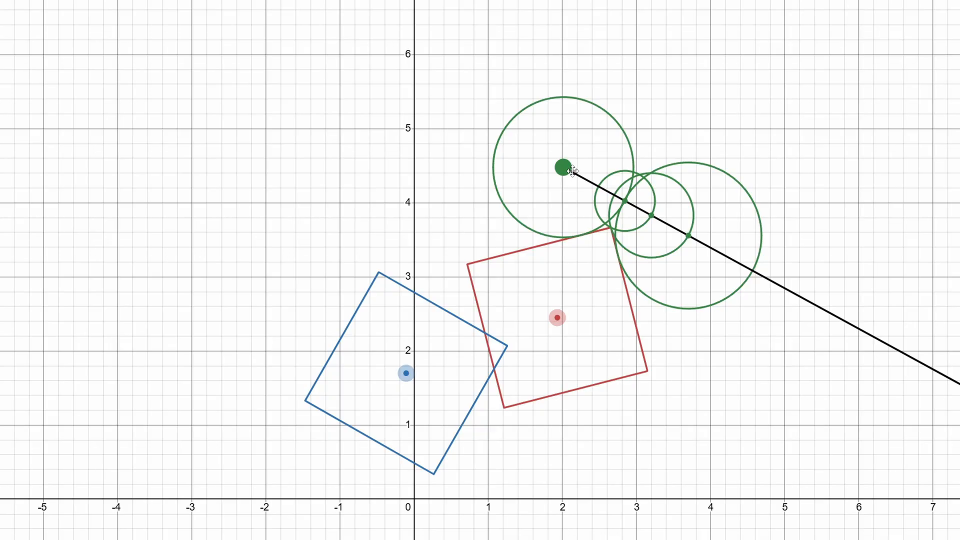
pyautogui.moveTo(560, 167); pyautogui.dragTo(498, 180)
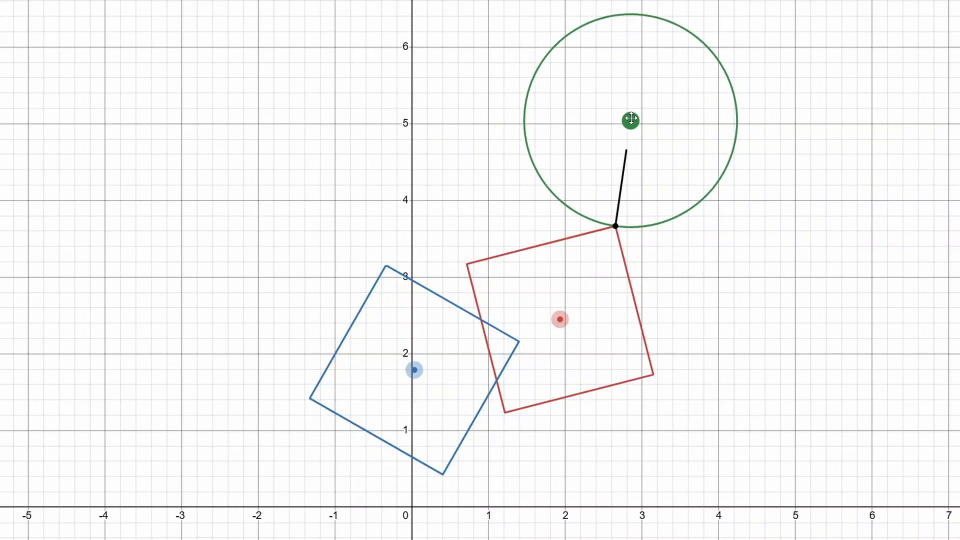
# Step: Move the green point along the squares' edges and corners to show the contact point and normal
pyautogui.moveTo(629, 121); pyautogui.dragTo(749, 313)
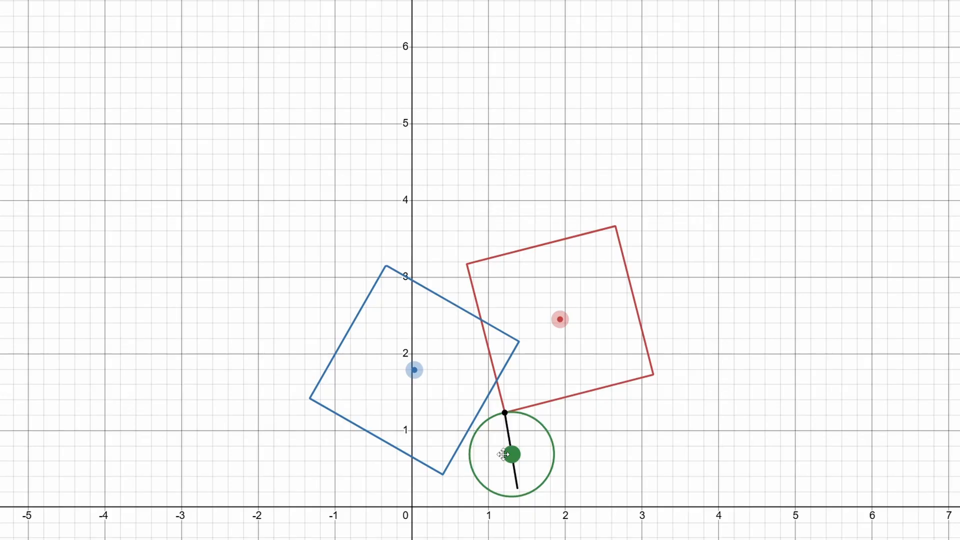
pyautogui.moveTo(516, 455); pyautogui.dragTo(533, 496)
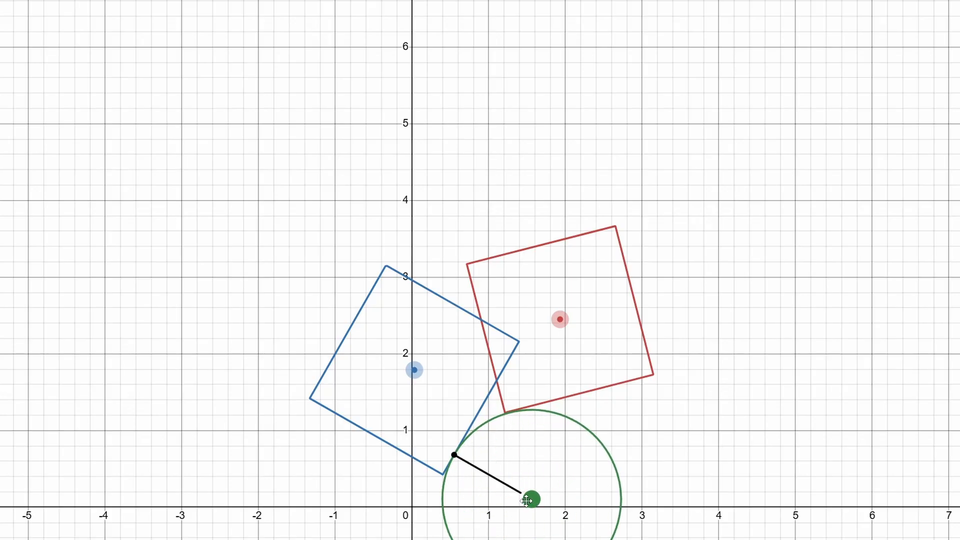
pyautogui.moveTo(534, 497); pyautogui.dragTo(282, 436)
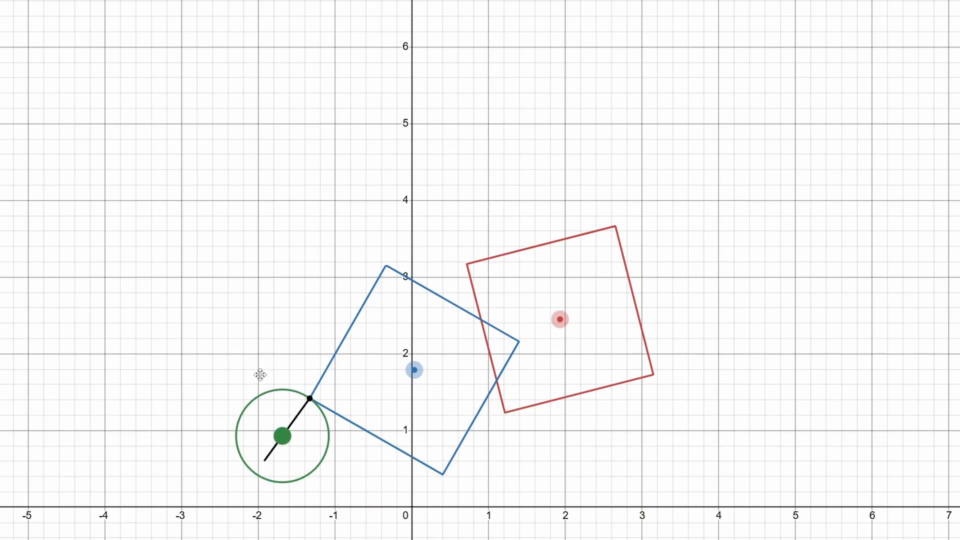
pyautogui.moveTo(282, 435); pyautogui.dragTo(451, 280)
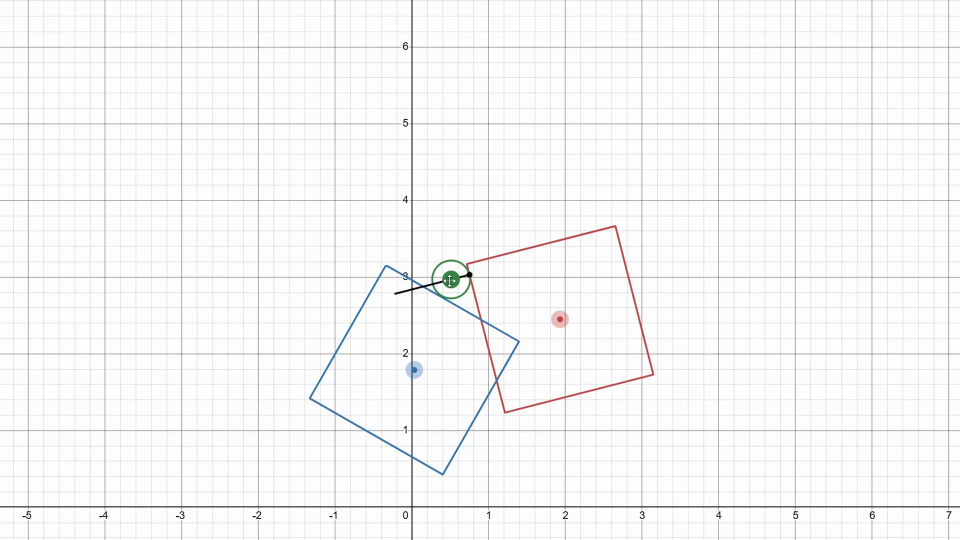
pyautogui.moveTo(452, 281); pyautogui.dragTo(469, 297)
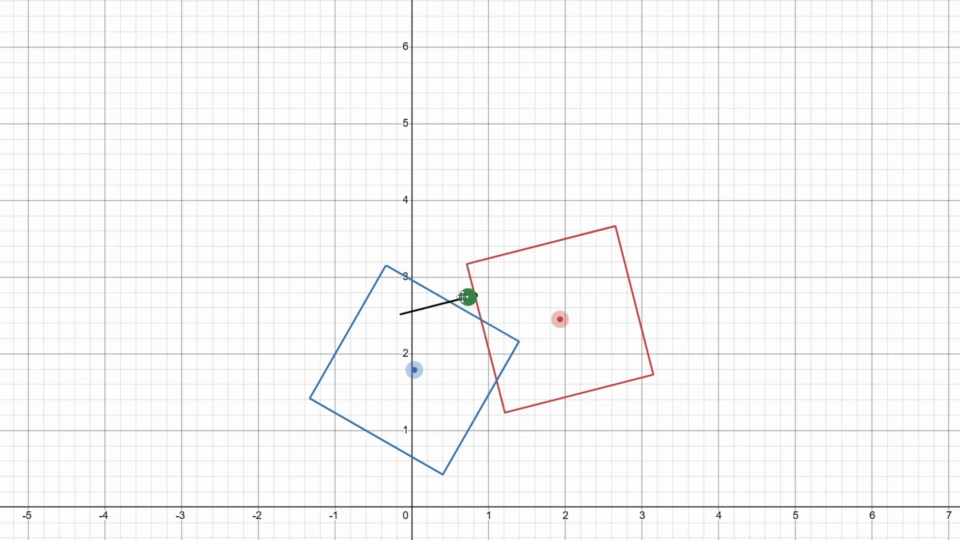
pyautogui.moveTo(472, 297); pyautogui.dragTo(386, 199)
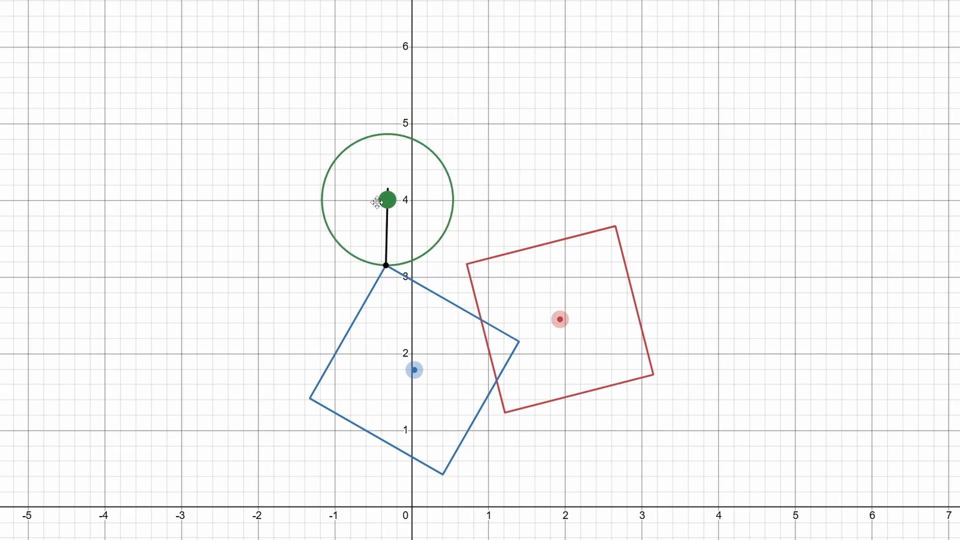
# Step: Move the green point above the squares to show the ray and tangent line at the contact point
pyautogui.moveTo(386, 199); pyautogui.dragTo(279, 159)
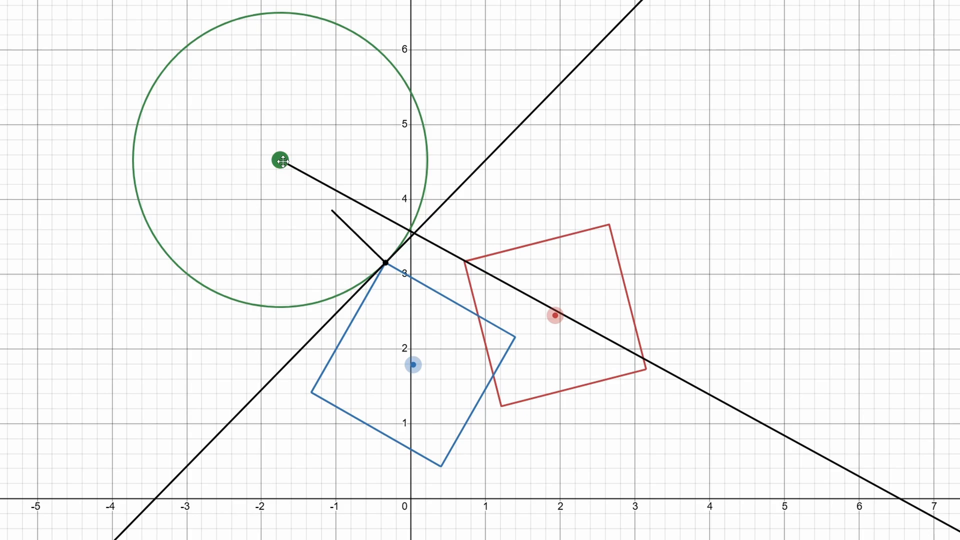
pyautogui.moveTo(280, 159); pyautogui.dragTo(320, 140)
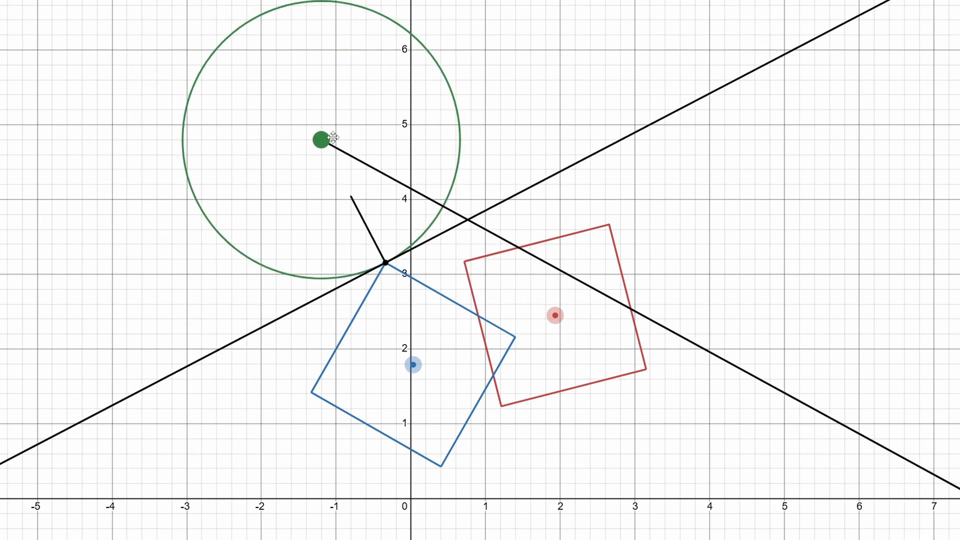
pyautogui.moveTo(320, 139); pyautogui.dragTo(439, 197)
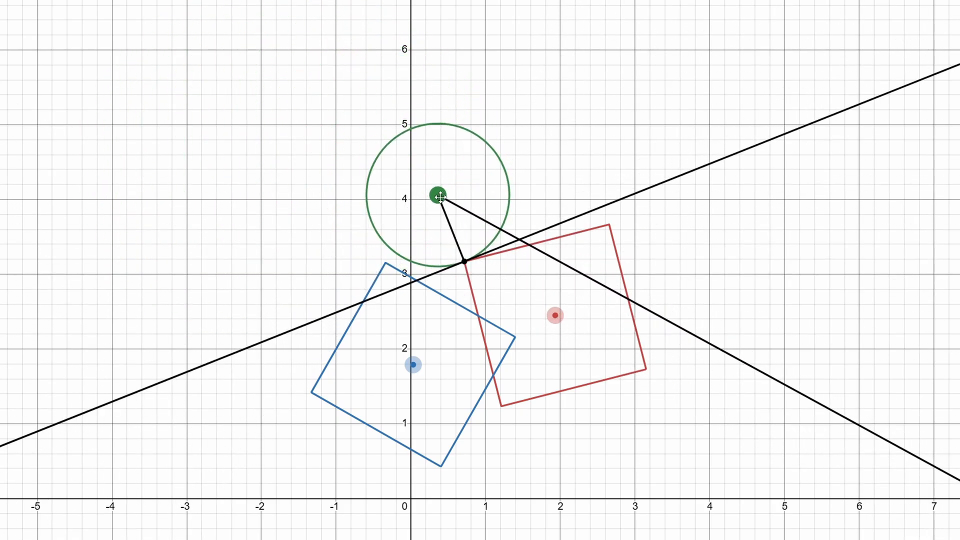
pyautogui.moveTo(438, 195); pyautogui.dragTo(576, 148)
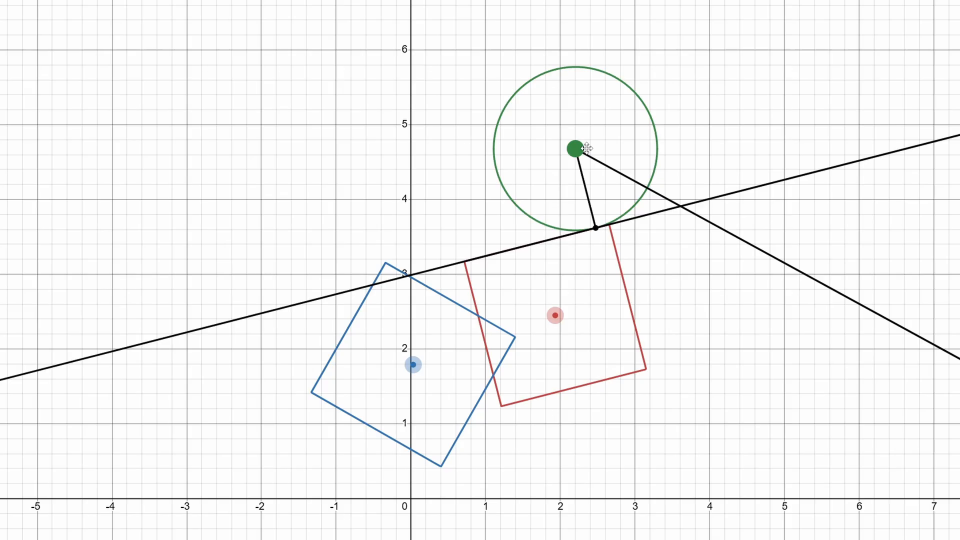
pyautogui.moveTo(576, 147); pyautogui.dragTo(658, 160)
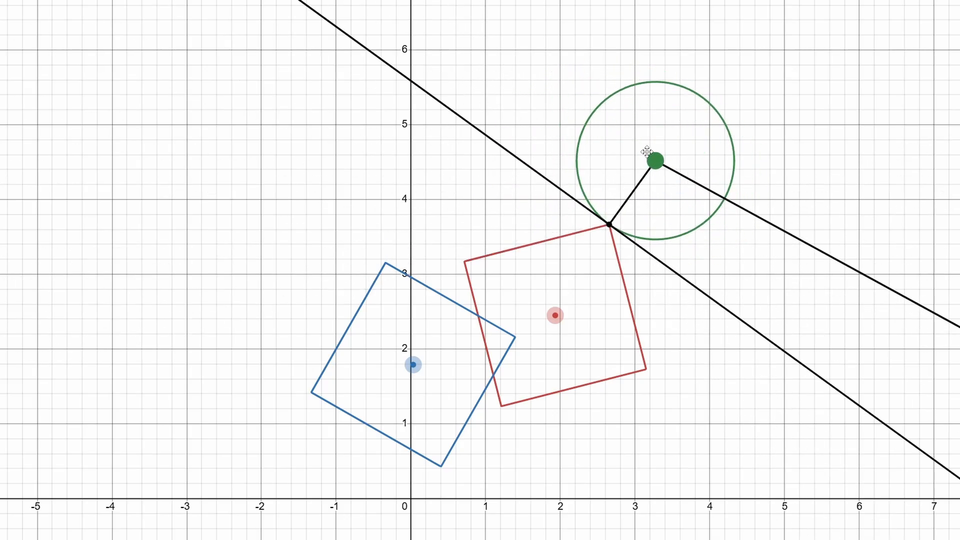
# Step: Sweep the green point far left and back above the blue square's corner, ending with normal and tangent shown
pyautogui.moveTo(655, 160); pyautogui.dragTo(349, 122)
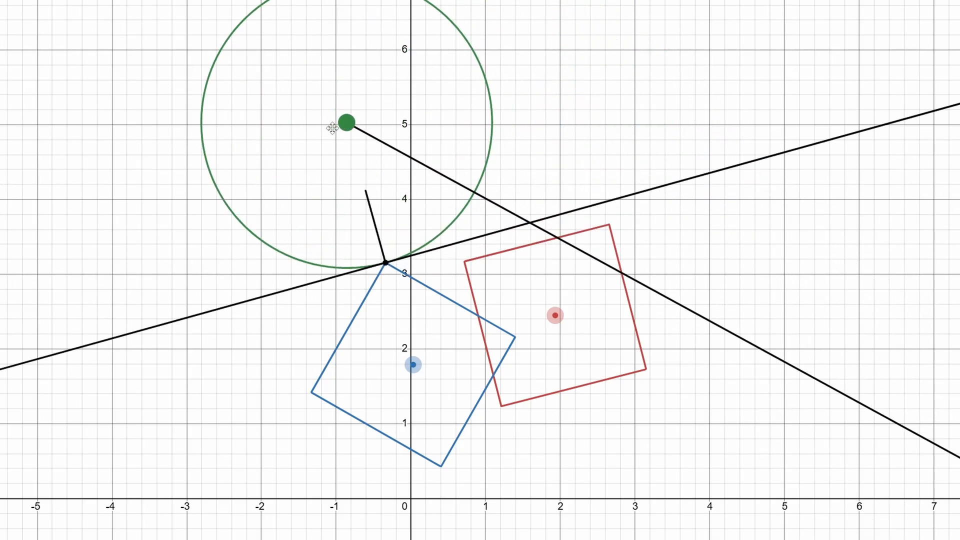
pyautogui.moveTo(348, 122); pyautogui.dragTo(126, 319)
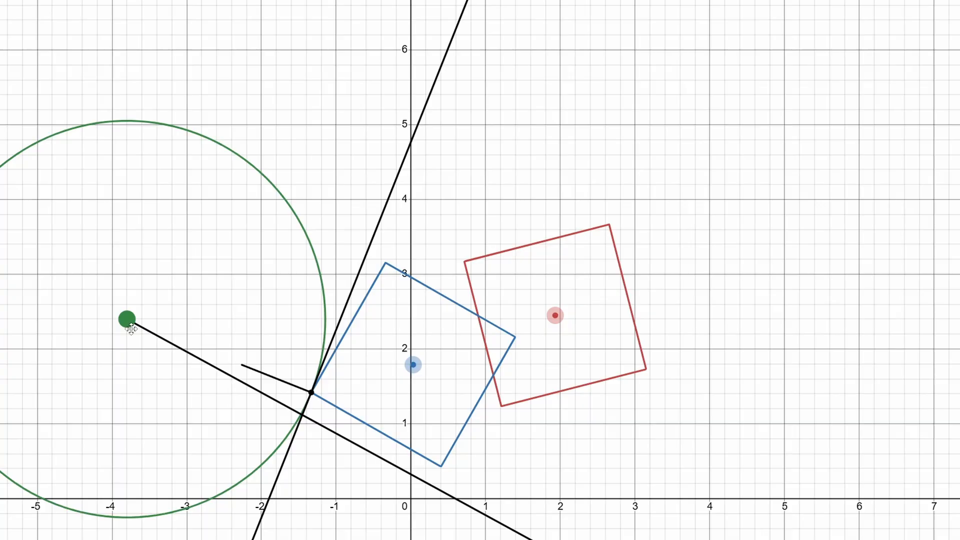
pyautogui.moveTo(127, 318); pyautogui.dragTo(231, 289)
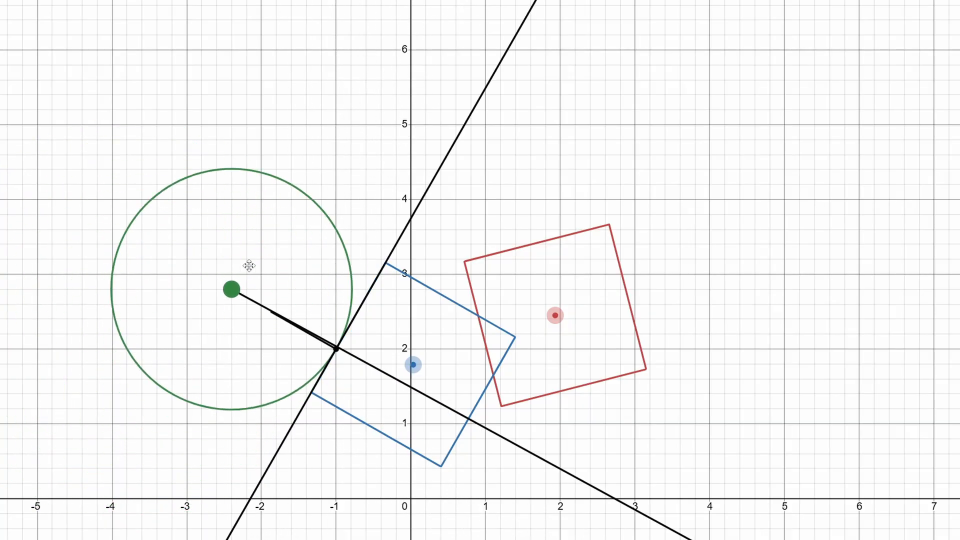
pyautogui.moveTo(231, 290); pyautogui.dragTo(363, 127)
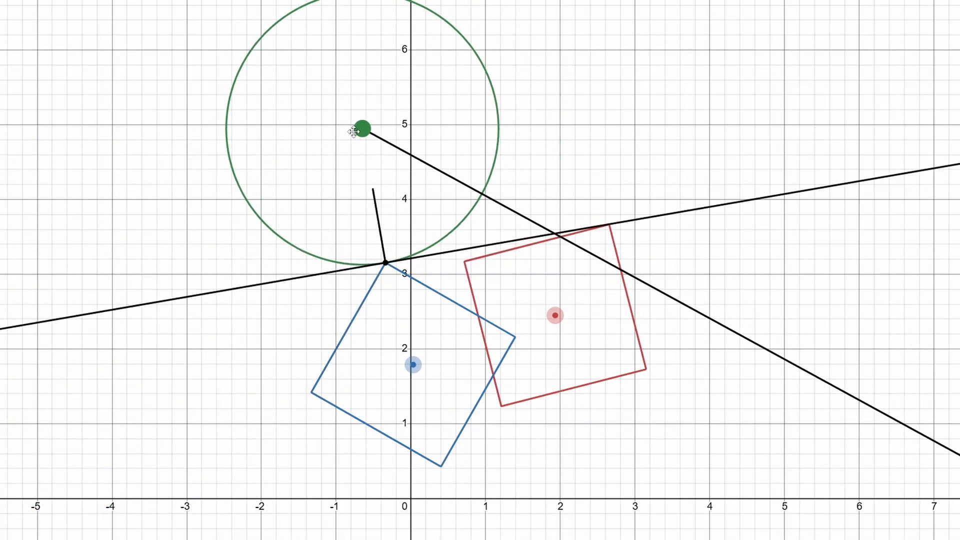